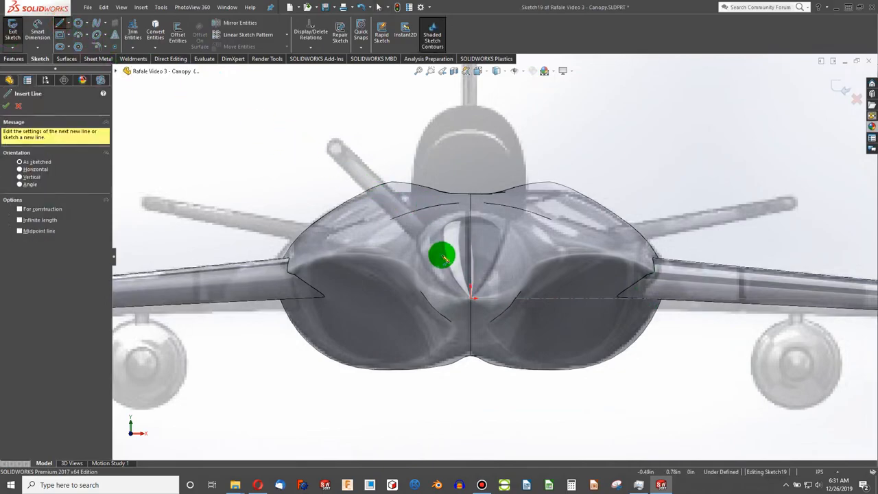
Draw a 3-point arc above the horizontal base line across the canopy.
left_click_drag(442, 256, 656, 254)
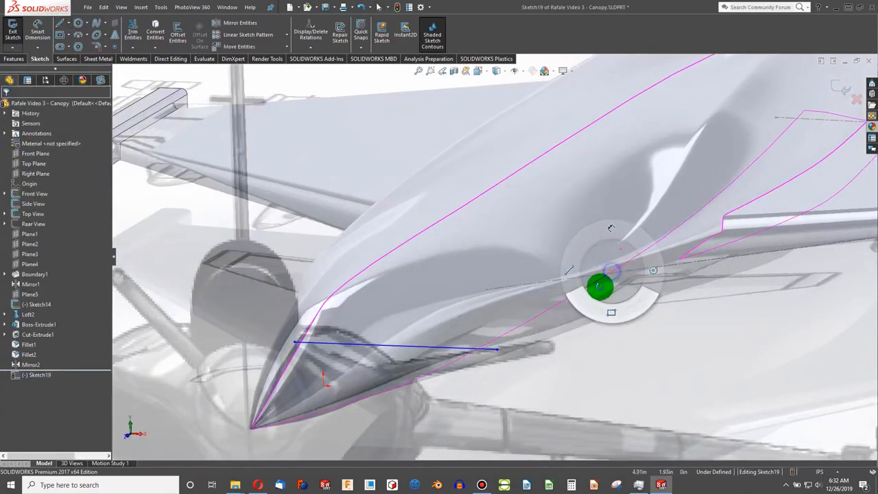
left_click_drag(597, 288, 405, 398)
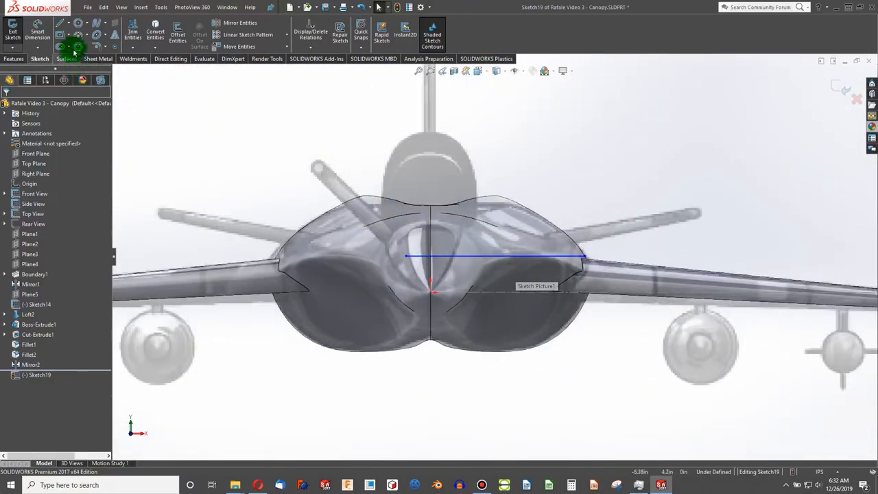
left_click(74, 54)
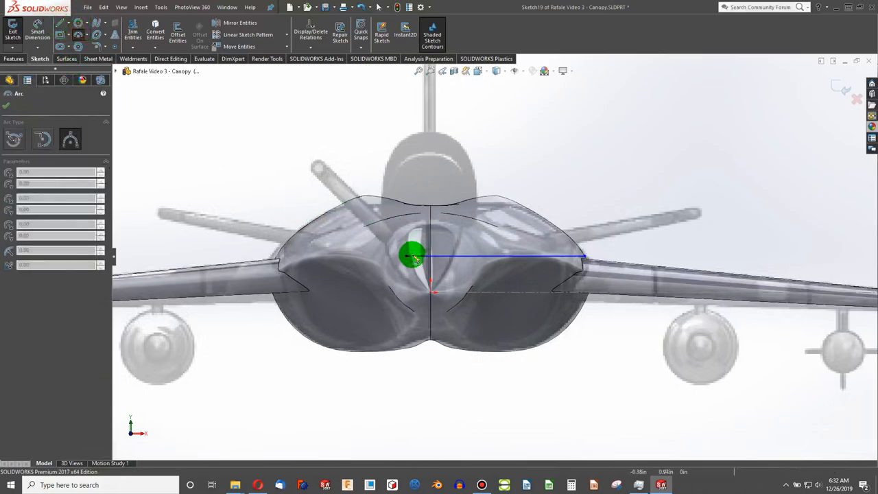
left_click_drag(412, 258, 587, 258)
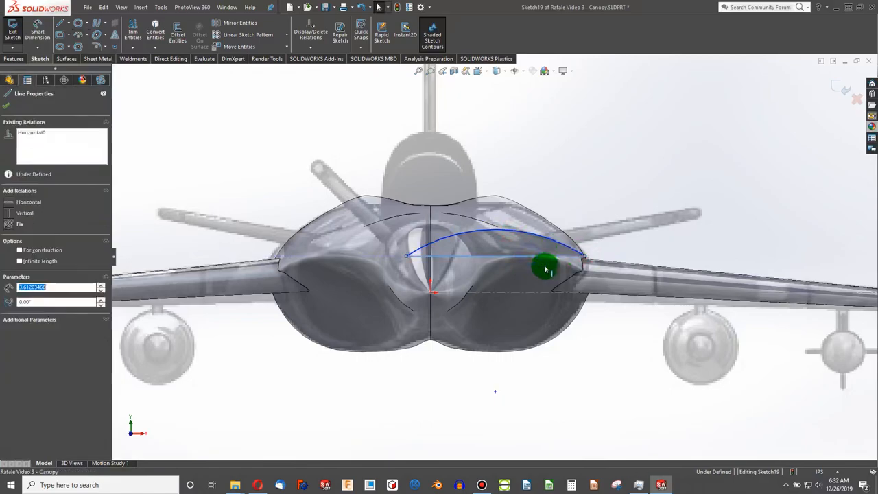
left_click_drag(546, 267, 431, 316)
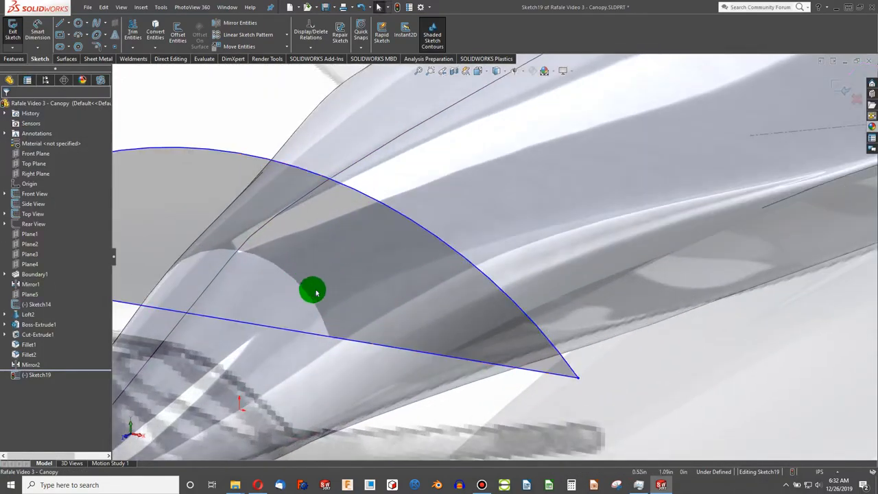
Attach the arc's end point to the fuselage edge with a Coincident relation.
left_click(313, 291)
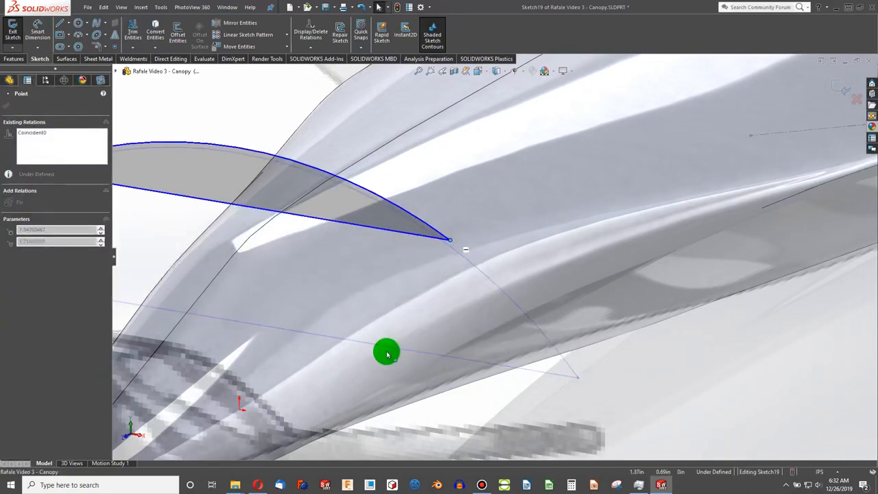
left_click_drag(387, 354, 299, 170)
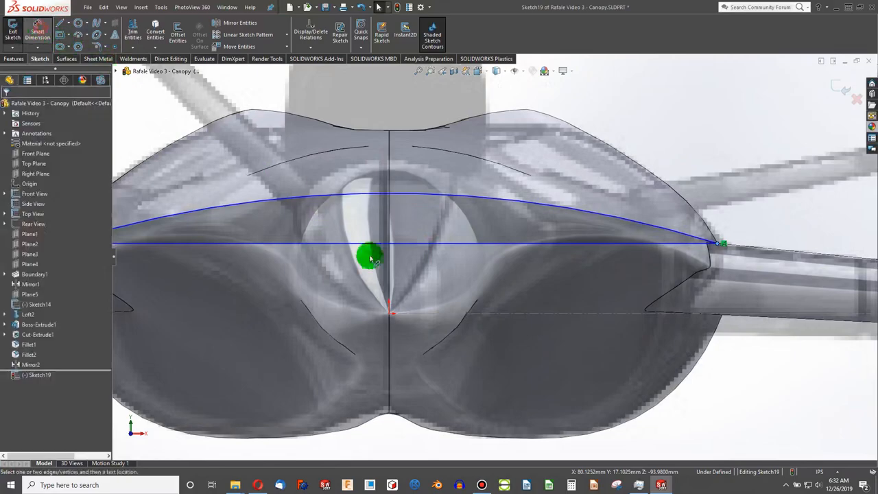
Dimension the base line 0.75 above the centre point and remove the wide arc.
left_click_drag(371, 258, 373, 282)
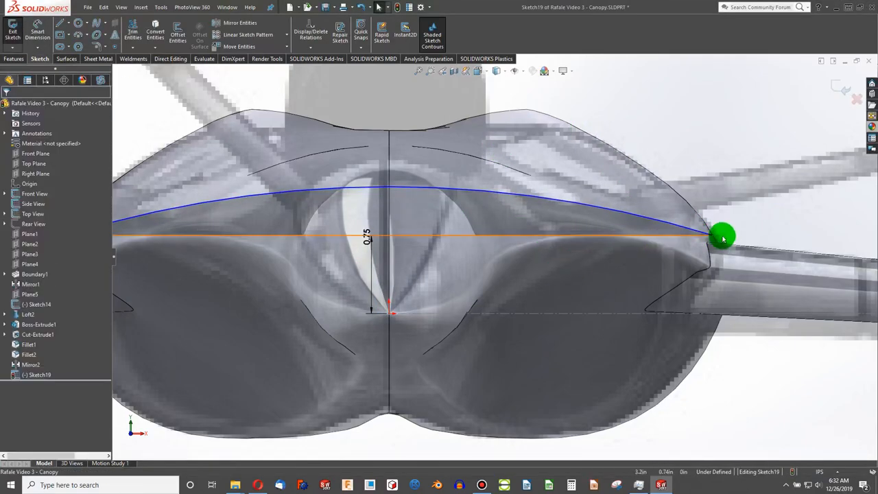
left_click(722, 236)
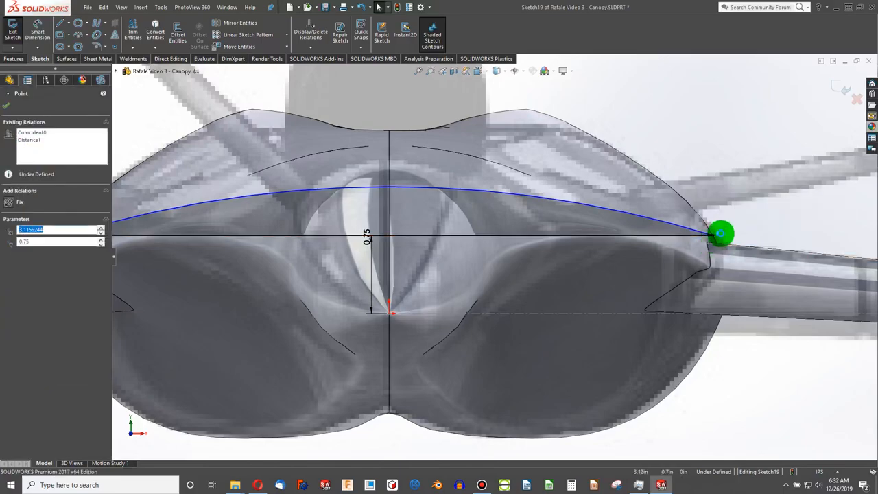
left_click_drag(721, 234, 410, 241)
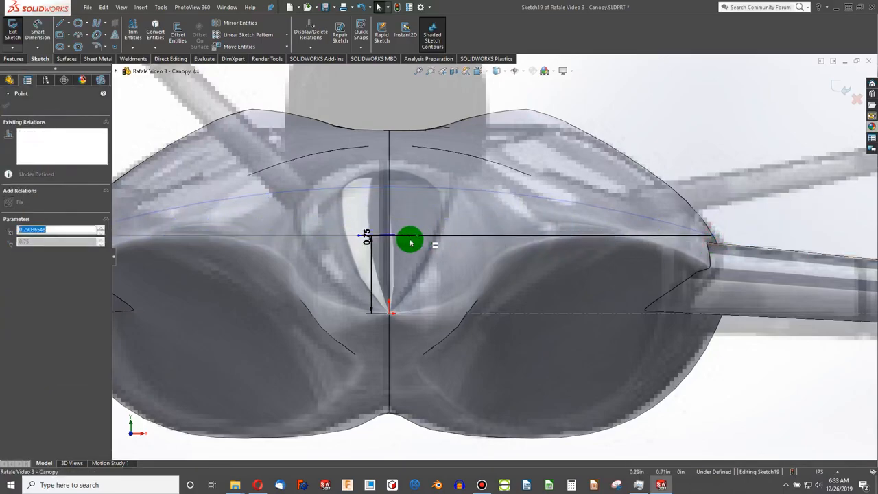
Draw a new smaller 3-point arc across the cockpit near the centreline.
left_click_drag(411, 241, 456, 257)
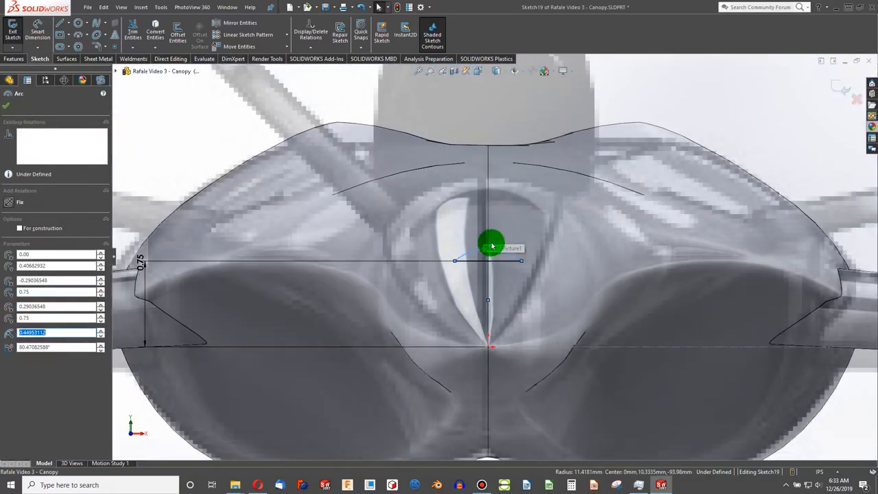
left_click_drag(492, 246, 500, 257)
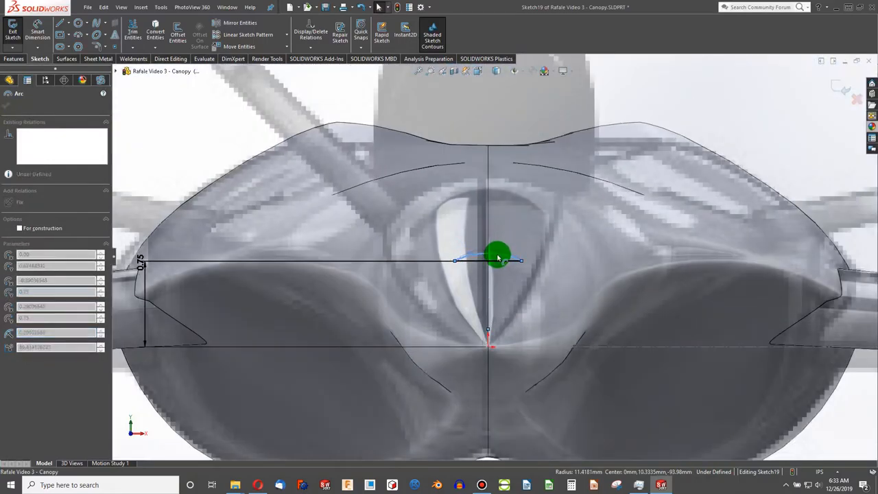
left_click_drag(497, 258, 478, 203)
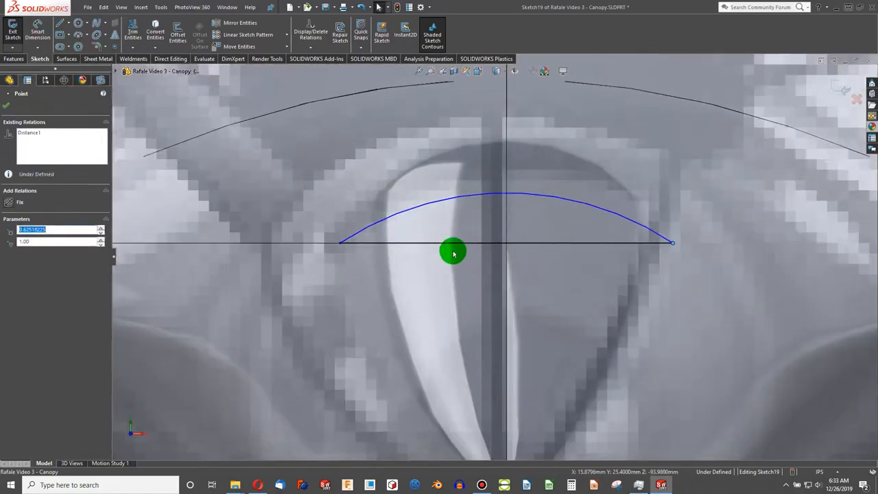
Dimension the small arc, add Horizontal and Midpoint relations to the line, and exit the sketch.
left_click_drag(453, 252, 390, 297)
type("1.12")
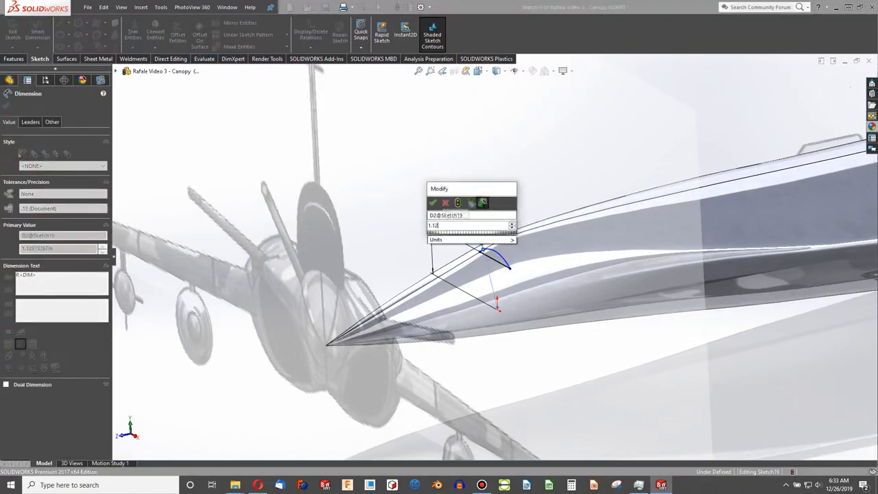
left_click(434, 203)
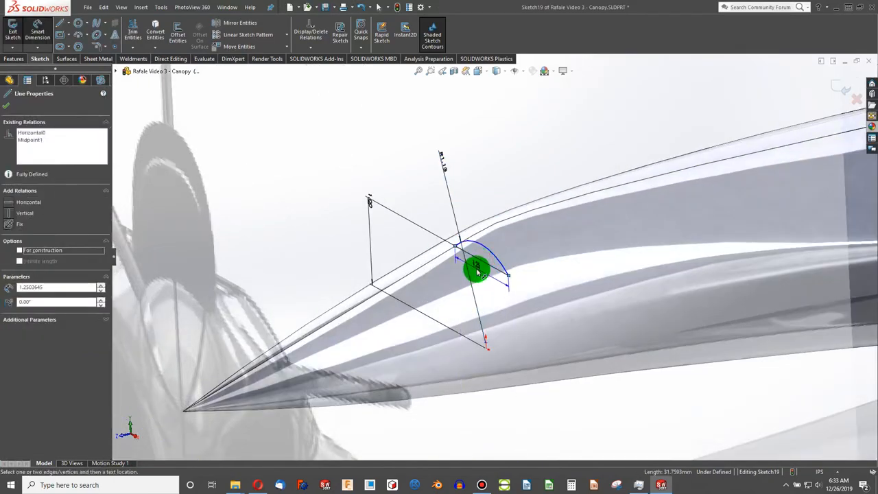
left_click(478, 272)
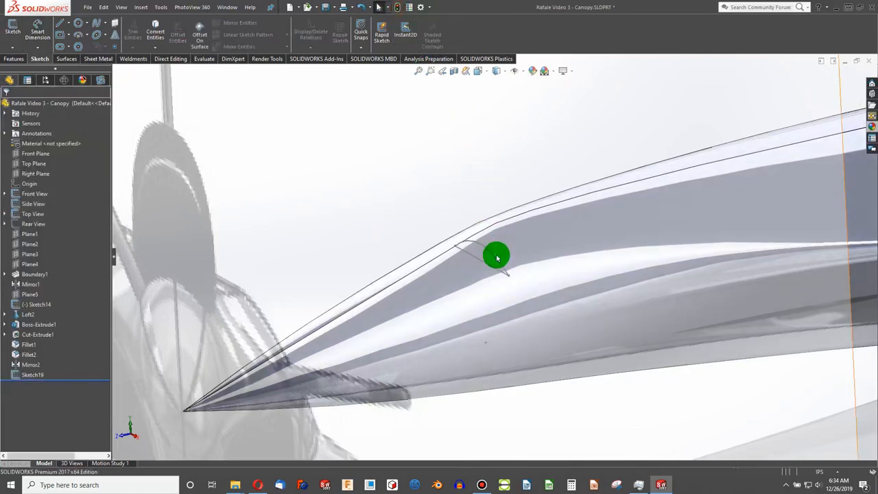
left_click_drag(497, 257, 442, 266)
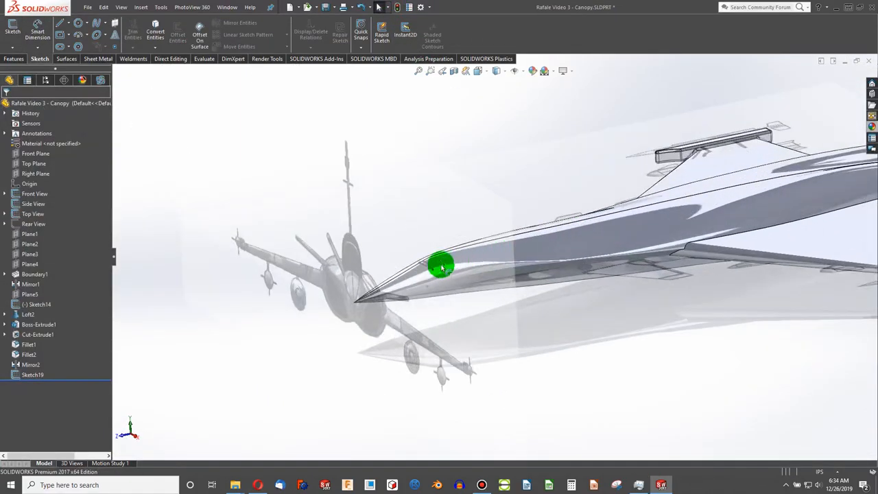
left_click(30, 233)
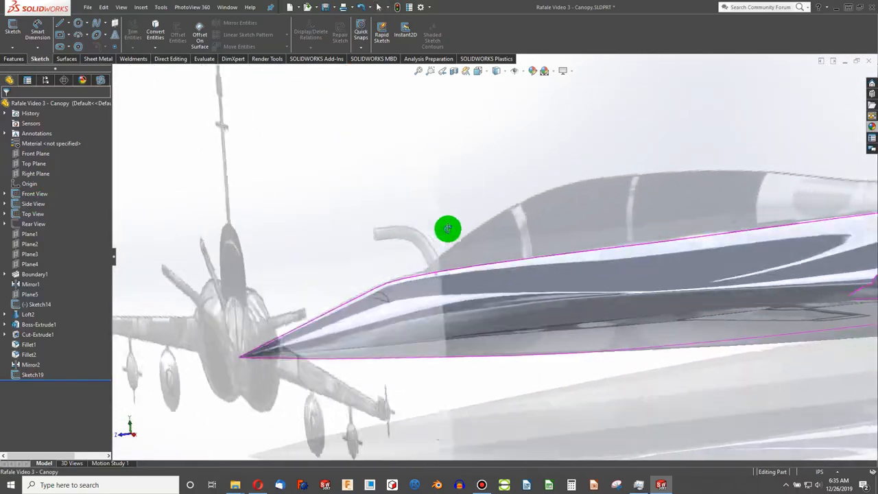
left_click_drag(447, 228, 475, 231)
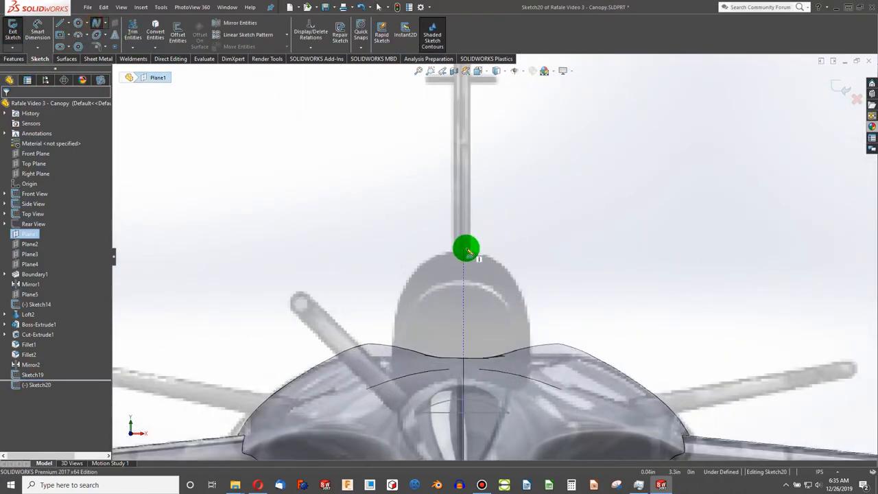
Draw a spline on Plane1 from the canopy top curving down to the fuselage.
left_click_drag(467, 248, 532, 382)
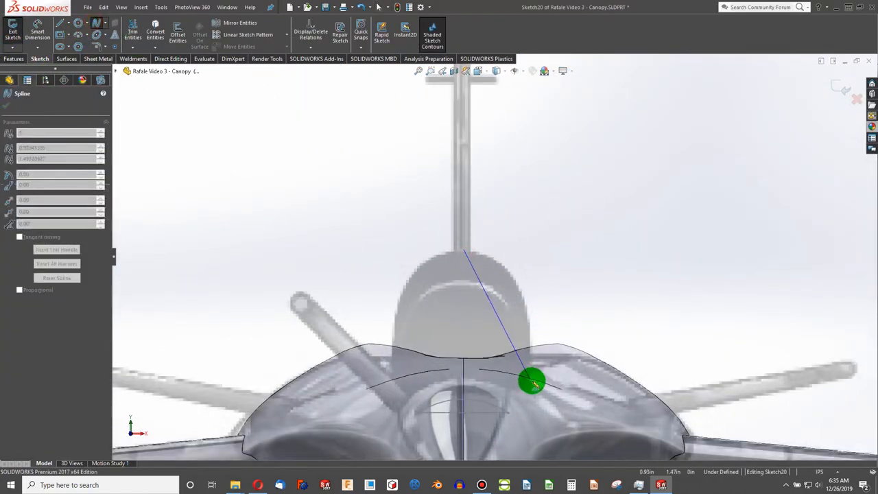
left_click_drag(533, 383, 535, 350)
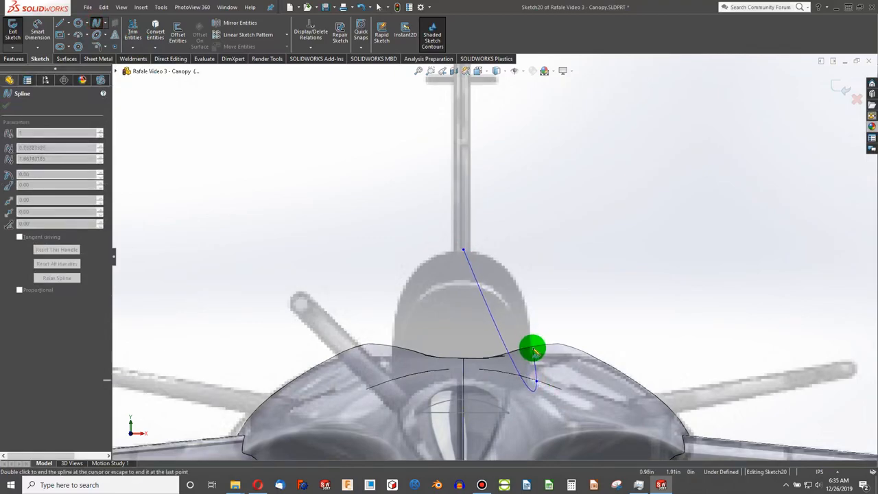
left_click_drag(532, 349, 505, 326)
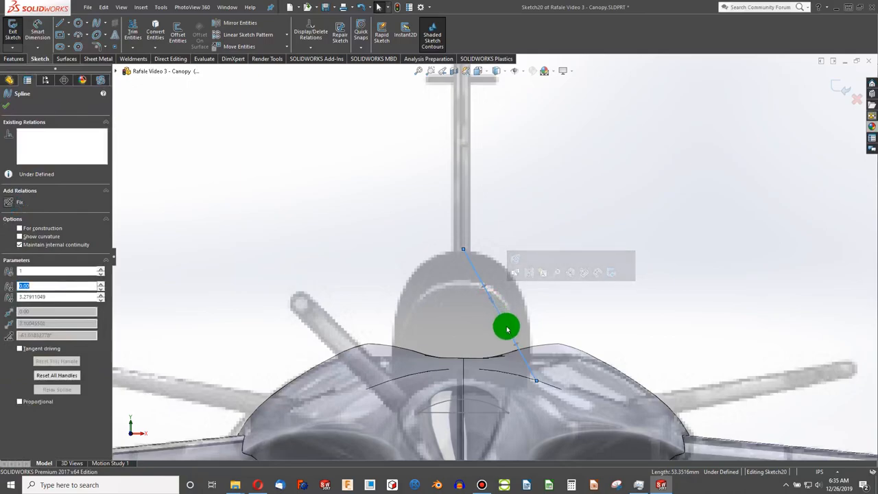
left_click_drag(506, 328, 536, 378)
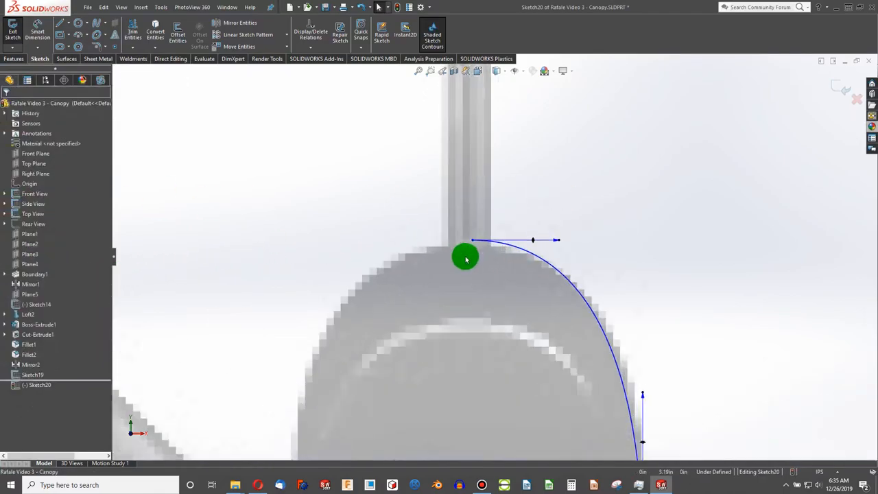
left_click(467, 259)
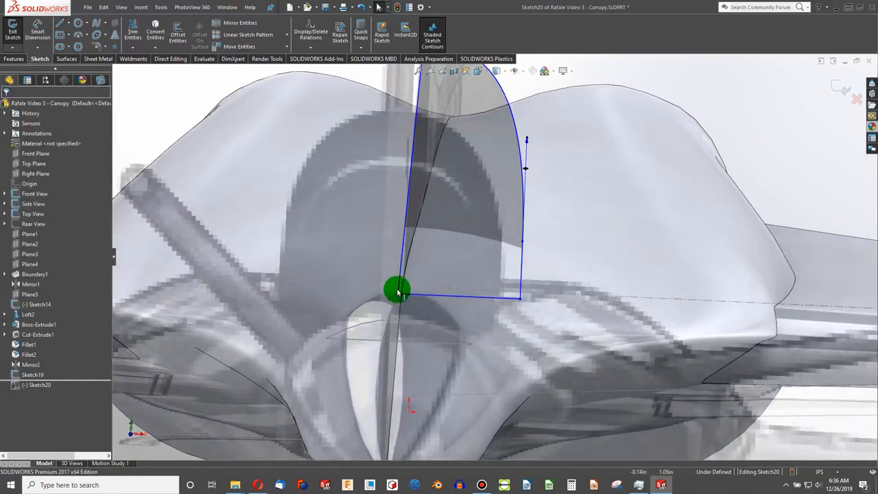
Edit Sketch20 and reshape the spline into a round-topped arch over the cockpit, then exit.
left_click(400, 288)
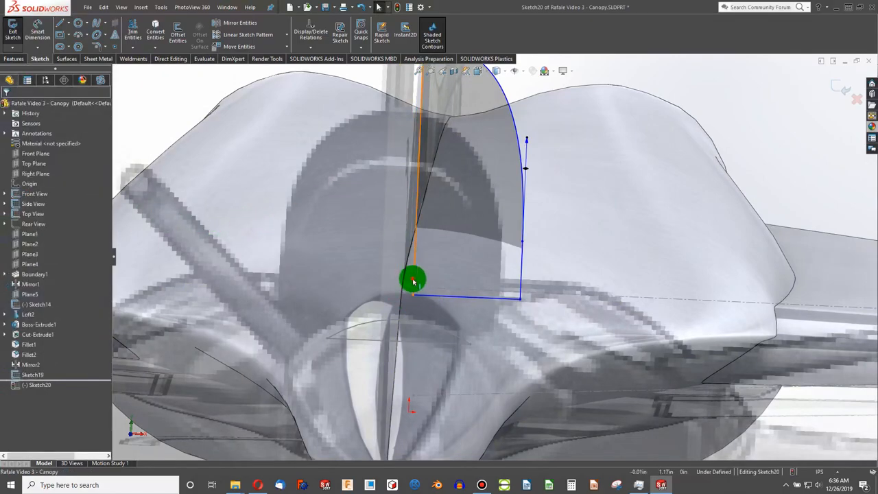
left_click(415, 280)
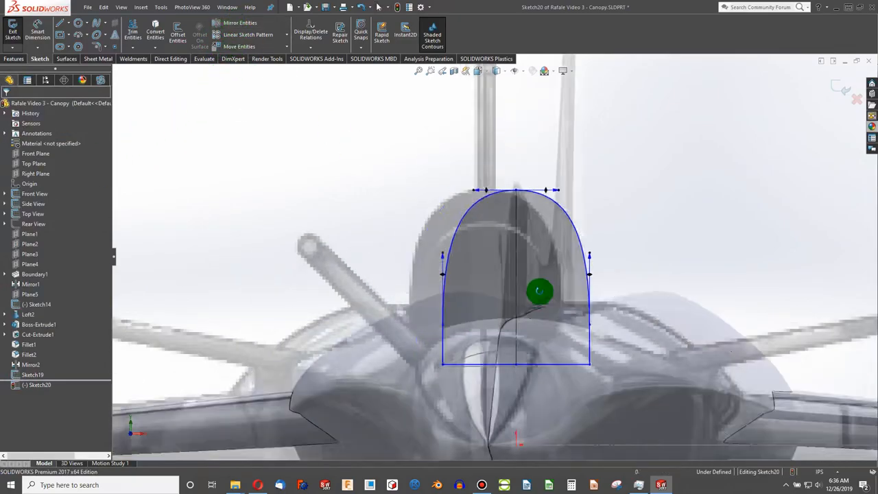
left_click_drag(541, 291, 700, 158)
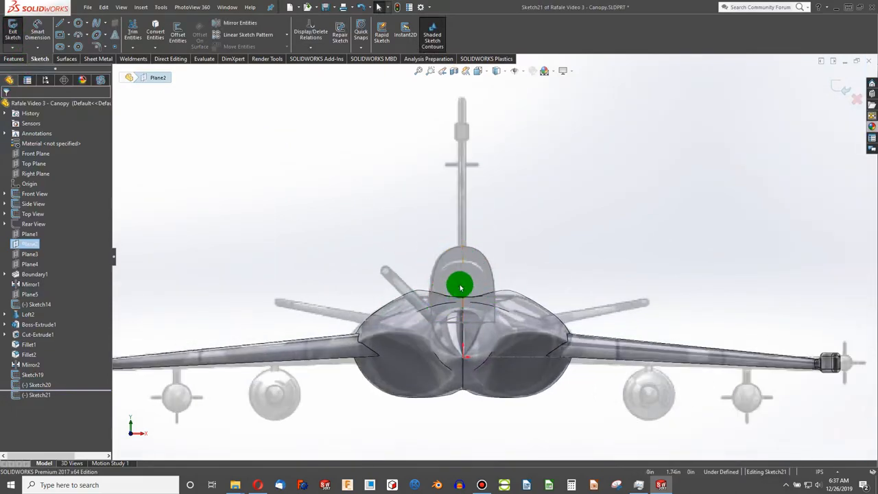
Zoom in on the canopy region for the new Plane2 sketch.
left_click_drag(460, 287, 481, 316)
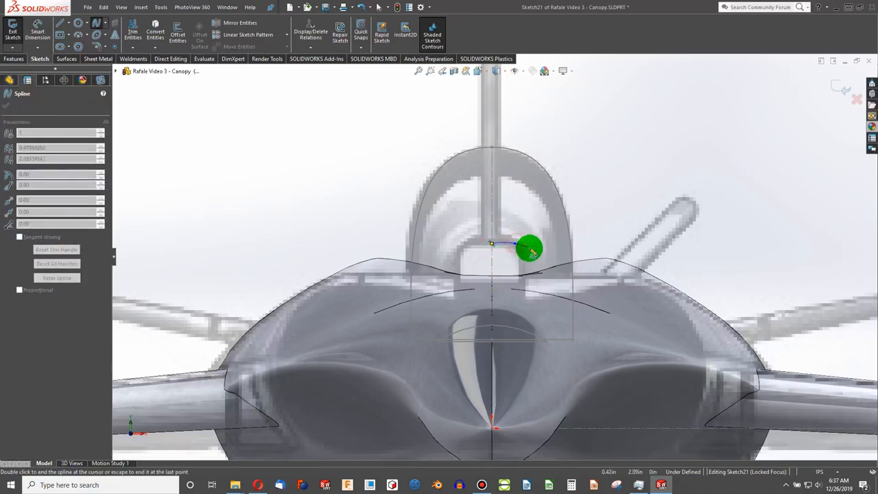
Draw a spline from the centreline top down to the section's bottom with a rounded corner.
left_click_drag(533, 249, 524, 269)
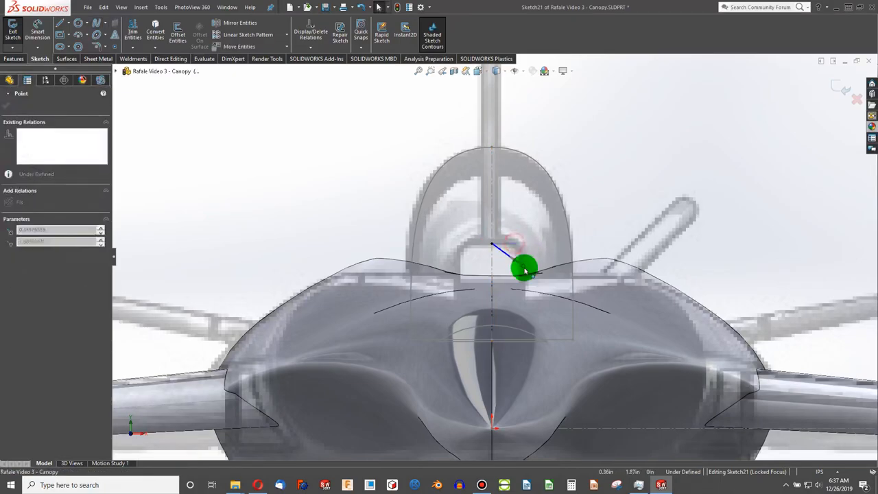
left_click_drag(524, 269, 525, 300)
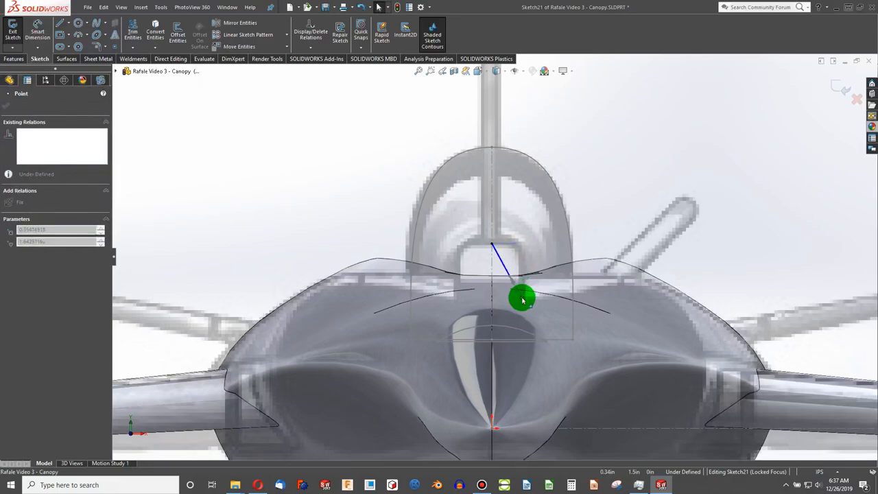
left_click_drag(521, 299, 503, 350)
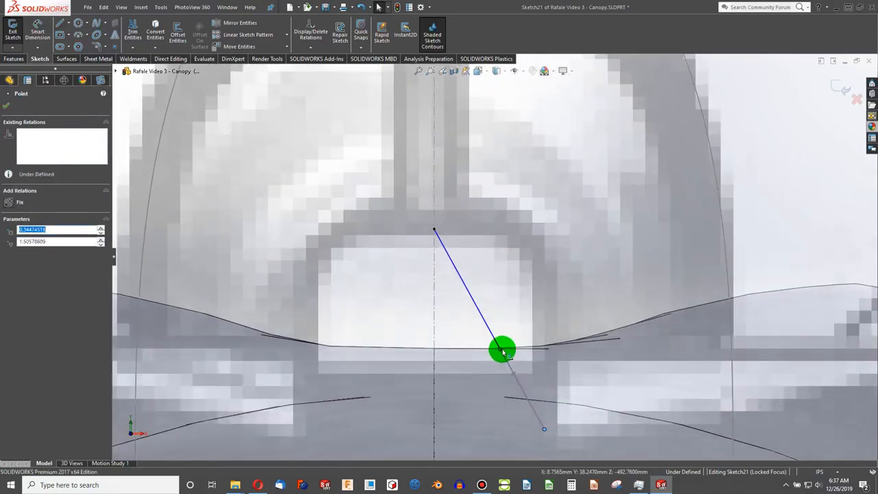
left_click_drag(505, 350, 556, 263)
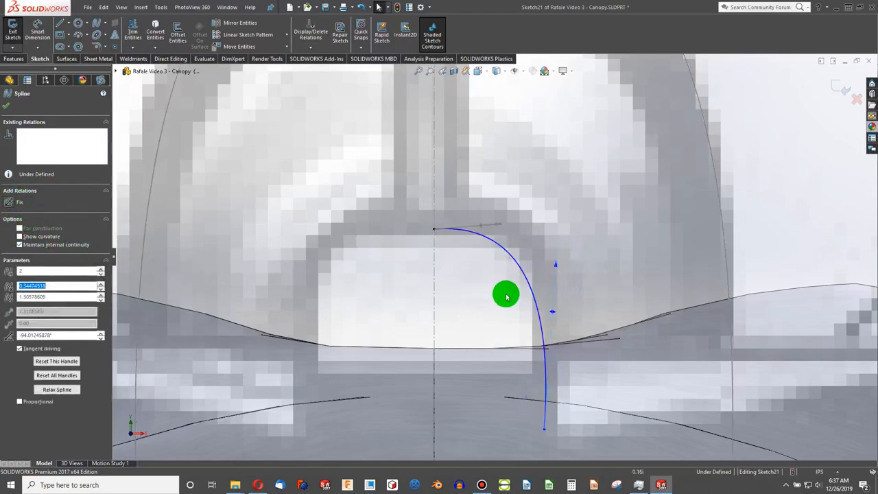
left_click_drag(506, 295, 569, 268)
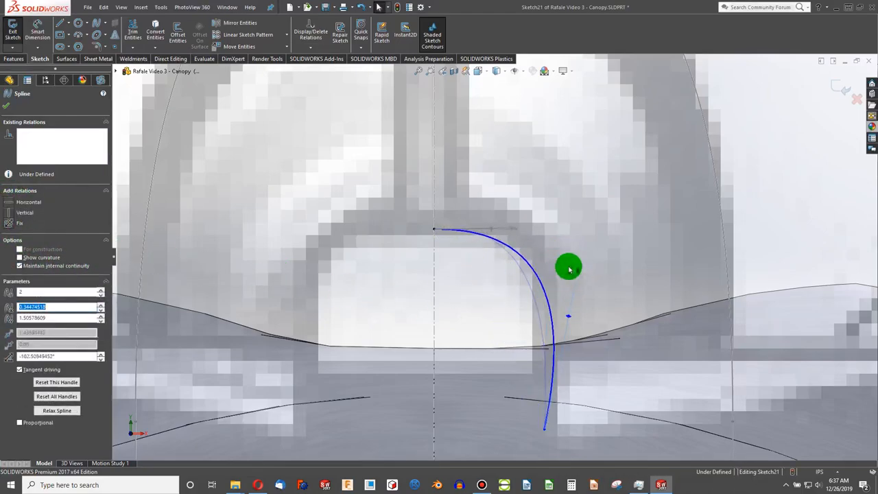
left_click_drag(569, 268, 577, 269)
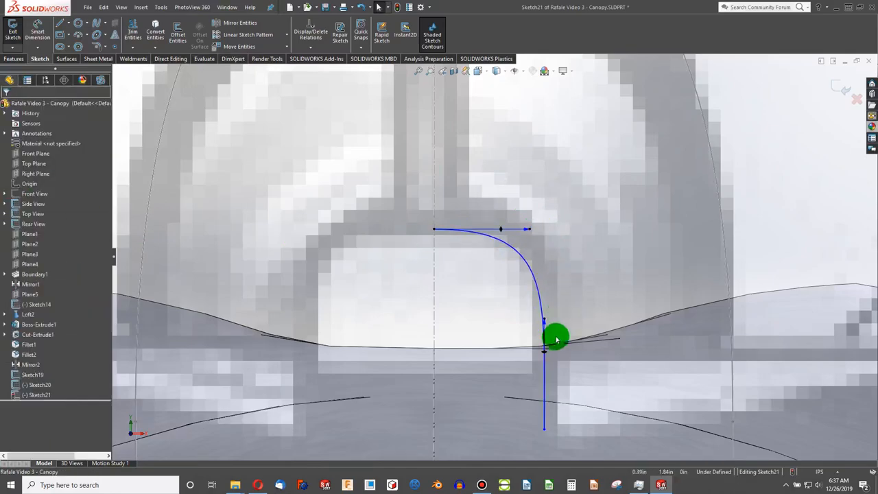
Make the lower side vertical and flatten the top tangent horizontally on the rounded corner.
left_click_drag(556, 338, 546, 267)
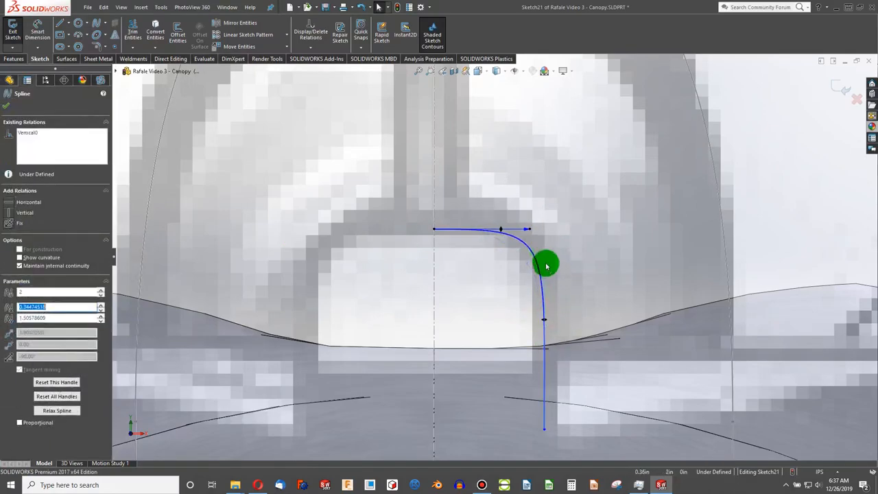
left_click_drag(546, 267, 544, 231)
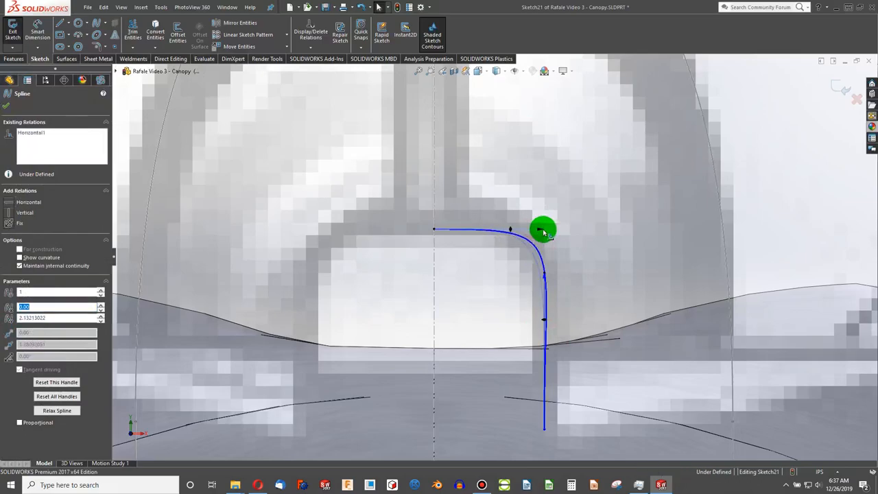
left_click_drag(542, 231, 522, 247)
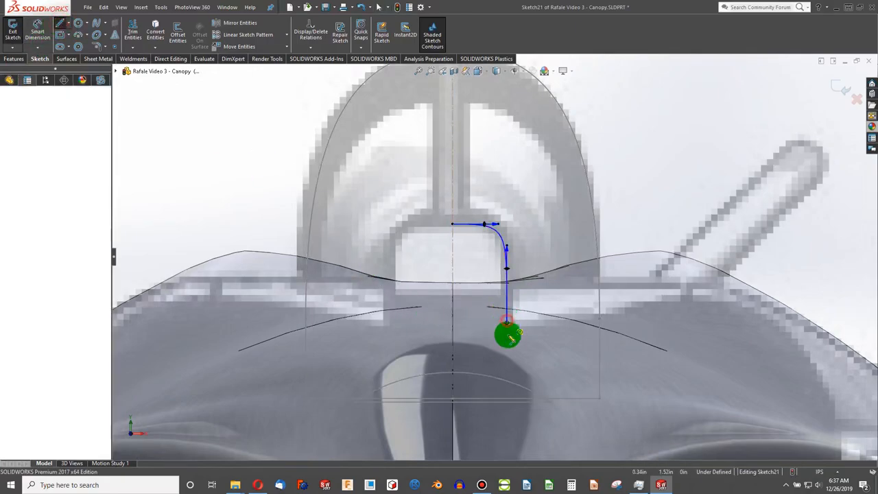
left_click_drag(508, 336, 453, 354)
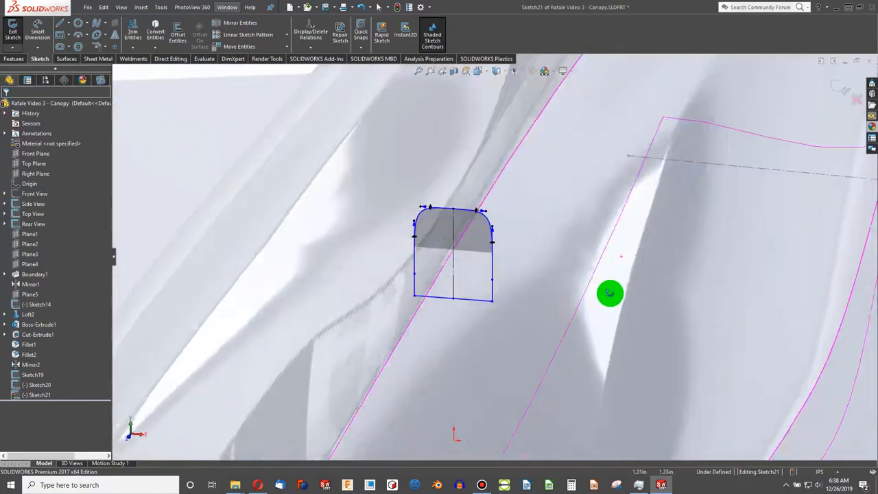
Check the section's right-hand curve, then show the full jet body from the FeatureManager tree.
left_click_drag(610, 293, 552, 236)
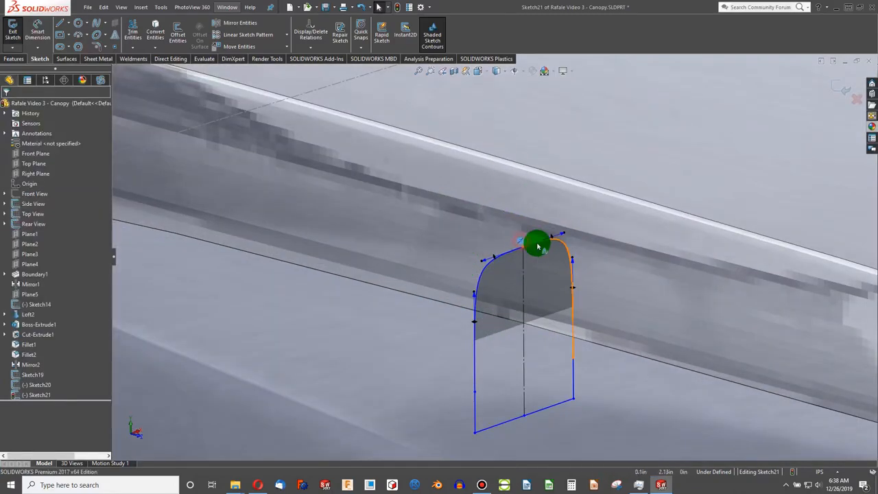
left_click(537, 245)
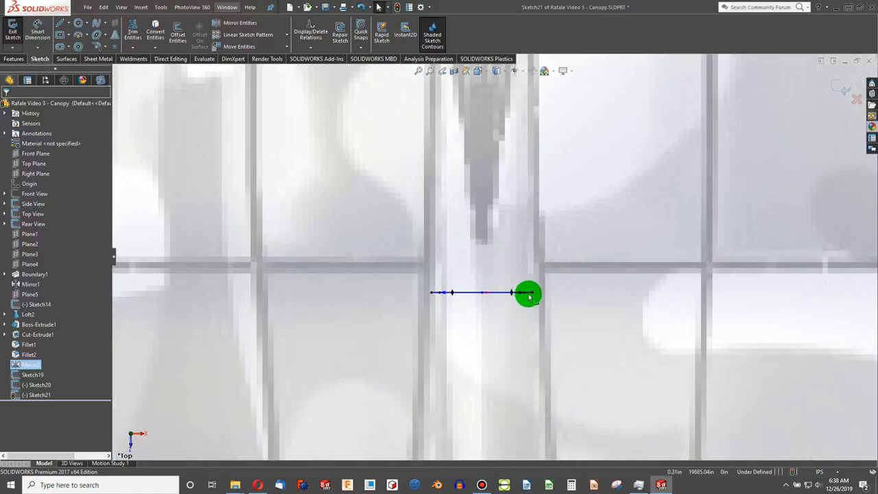
left_click_drag(529, 294, 515, 293)
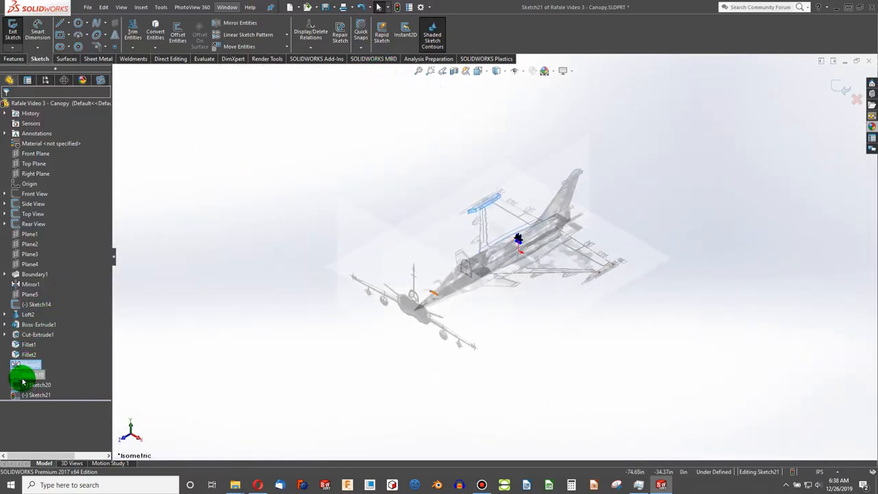
right_click(27, 365)
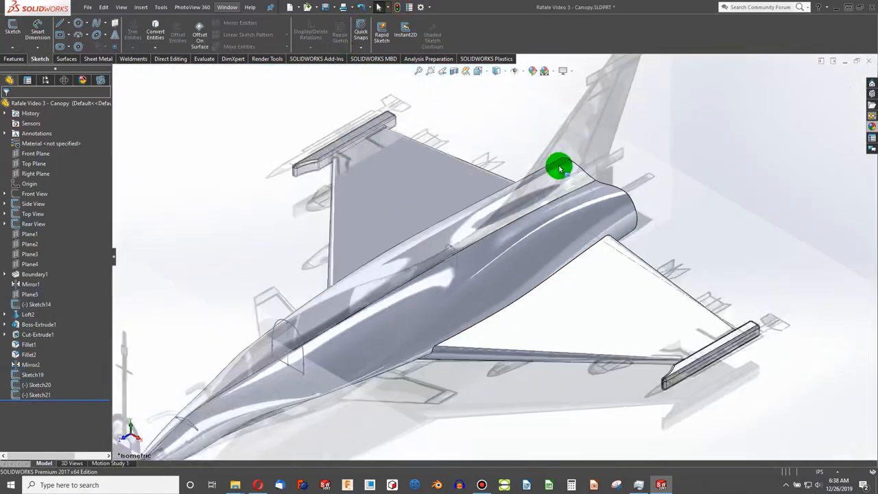
Turn the model to view the canopy head-on for the Plane3 sketch.
left_click_drag(560, 167, 480, 181)
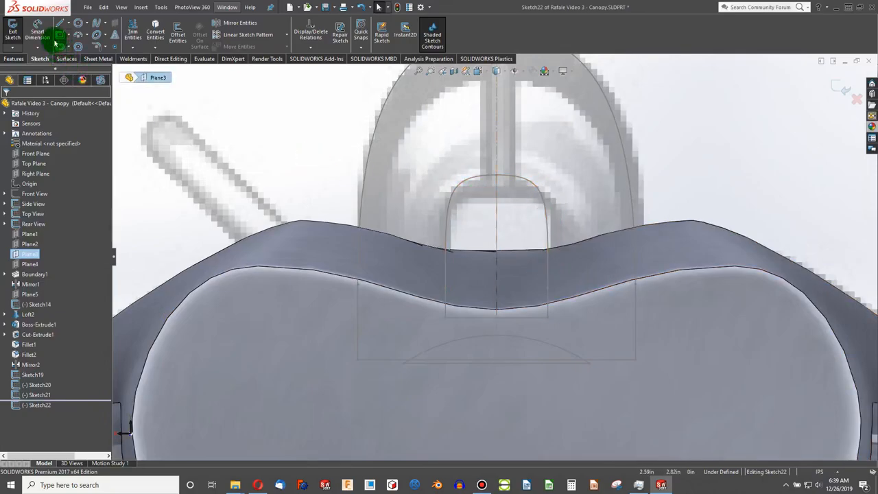
mouse_move(493, 179)
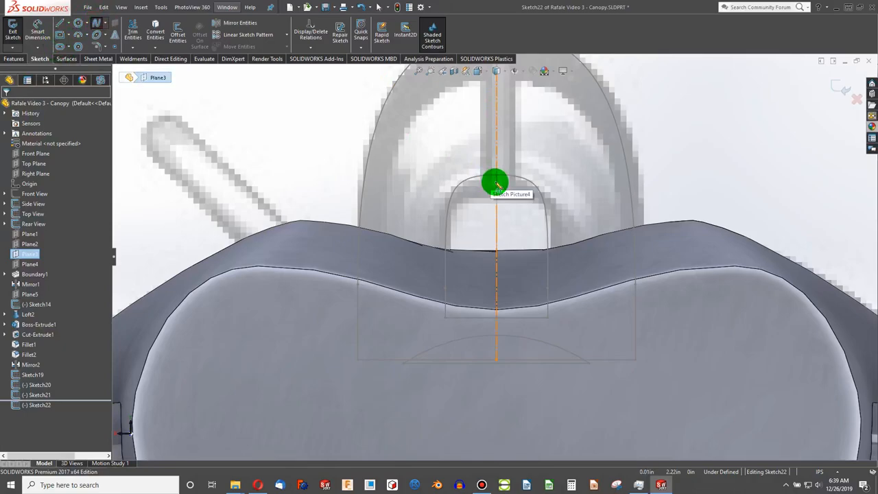
Draw a spline from the centreline top down a vertical side with a tightened rounded corner.
left_click_drag(494, 181, 552, 289)
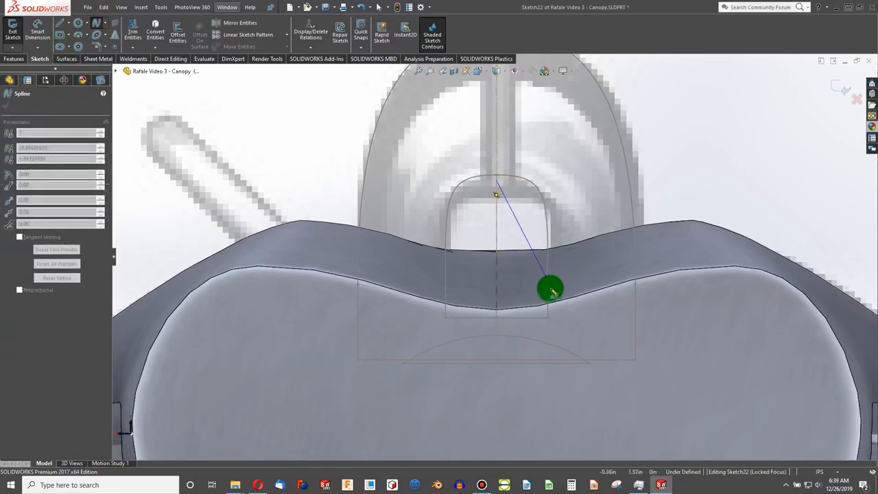
left_click_drag(551, 290, 555, 321)
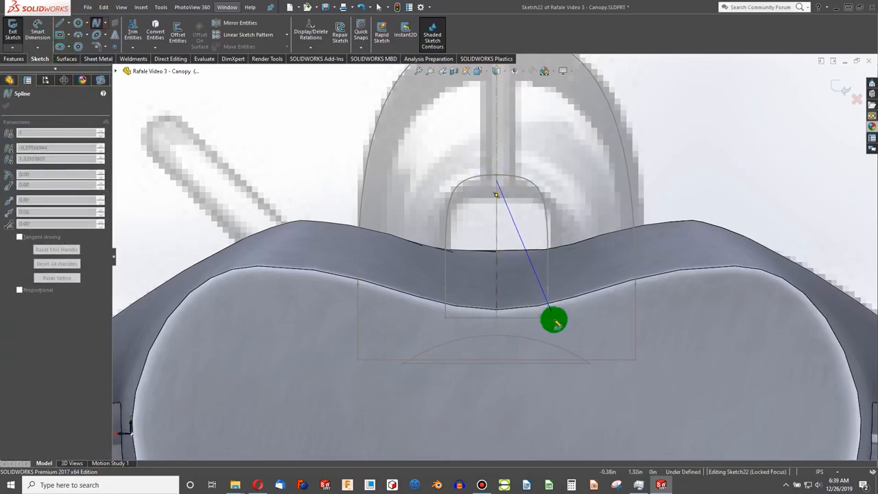
left_click_drag(555, 321, 549, 299)
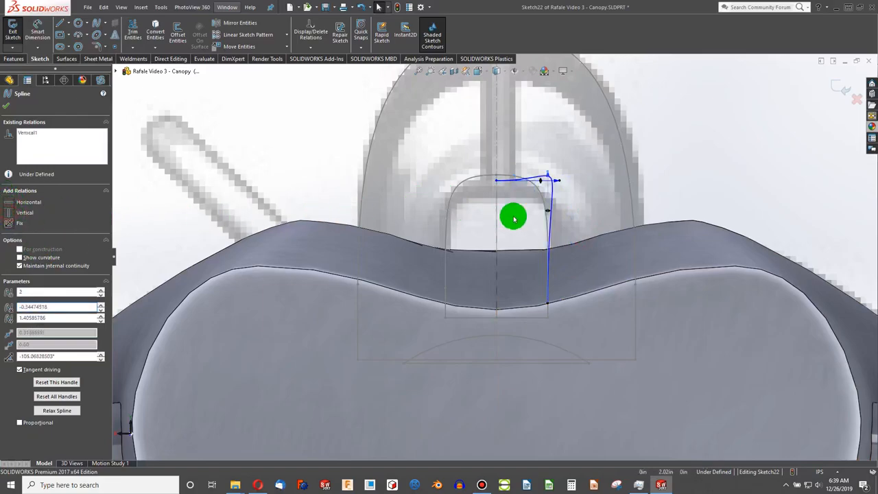
left_click_drag(513, 218, 549, 219)
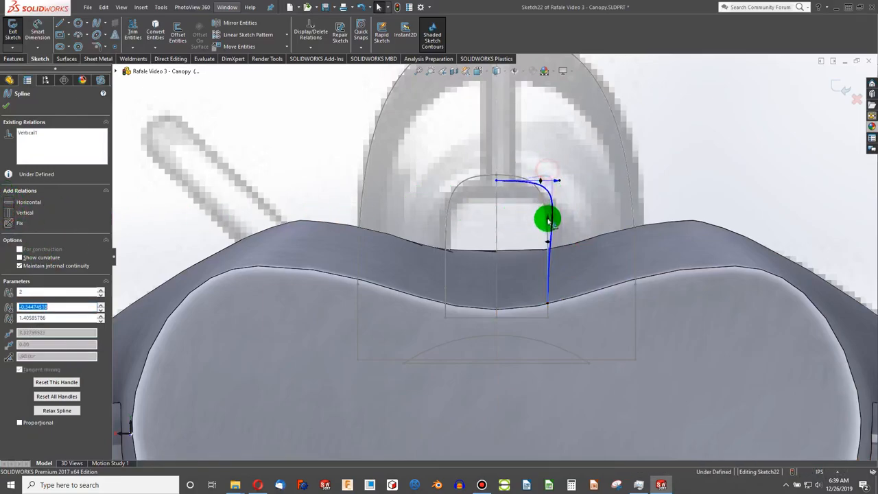
left_click_drag(549, 218, 555, 186)
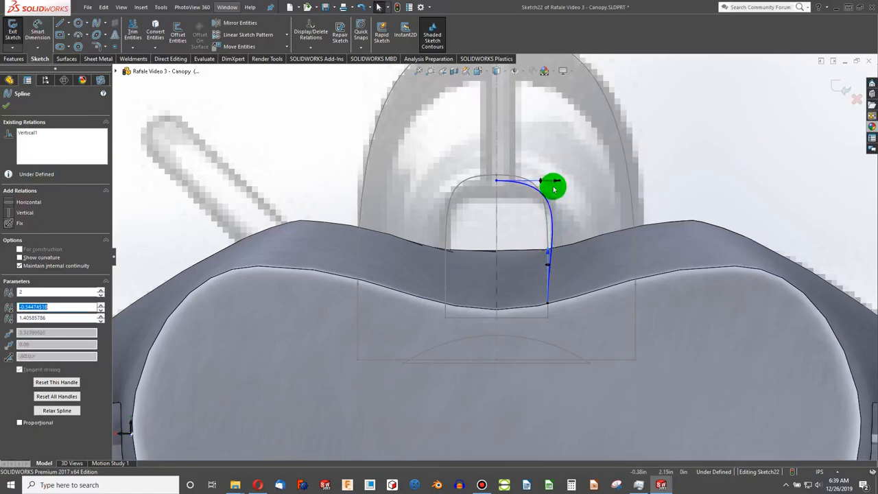
left_click_drag(554, 187, 533, 181)
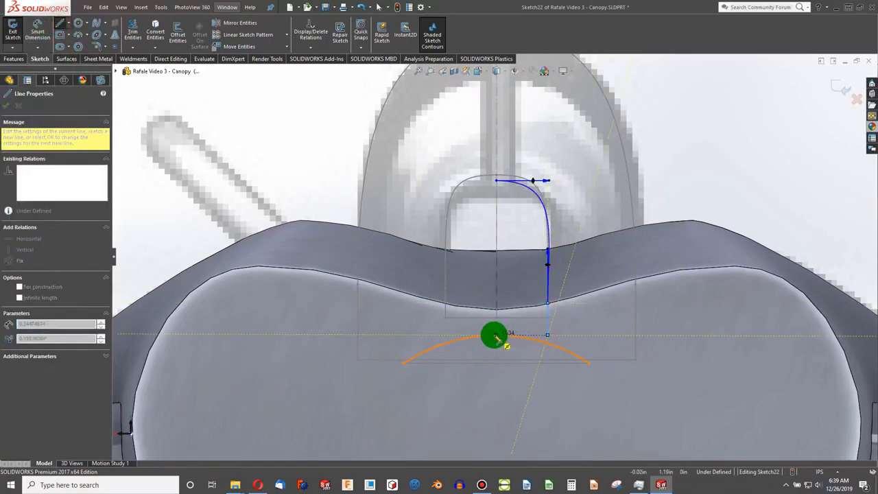
left_click_drag(495, 336, 436, 309)
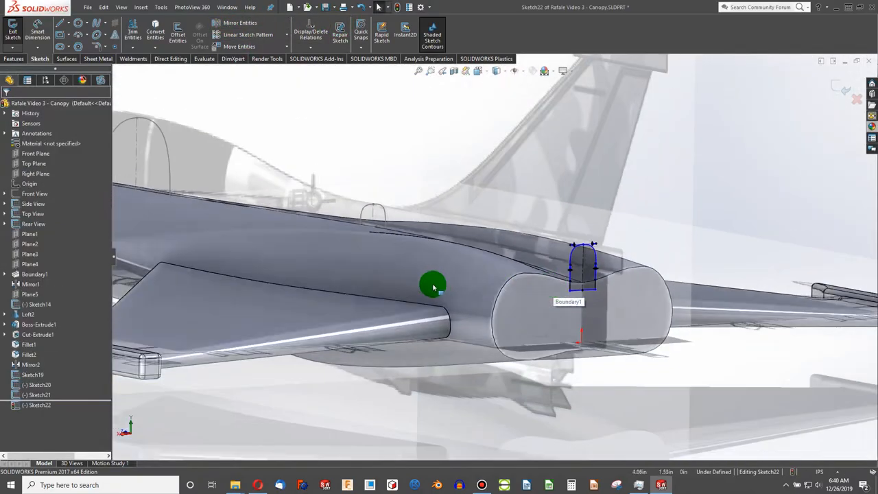
left_click_drag(432, 287, 302, 289)
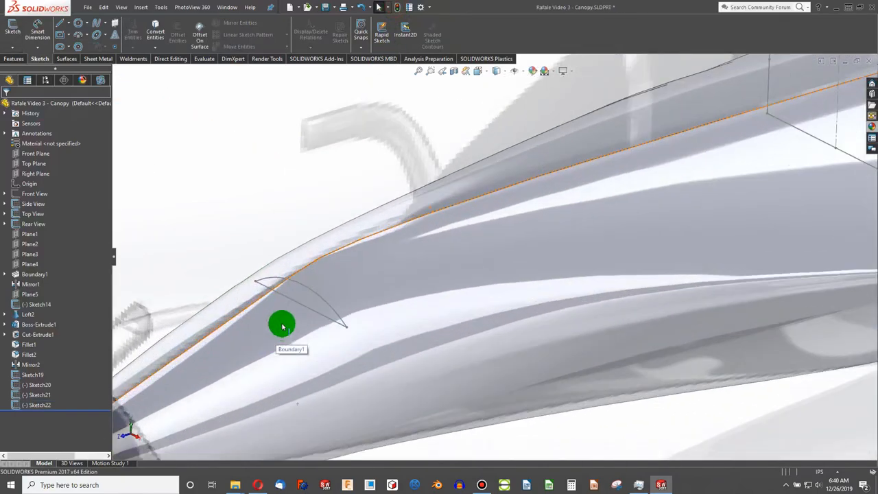
Begin a new sketch on the Right Plane for the canopy side profile.
right_click(281, 327)
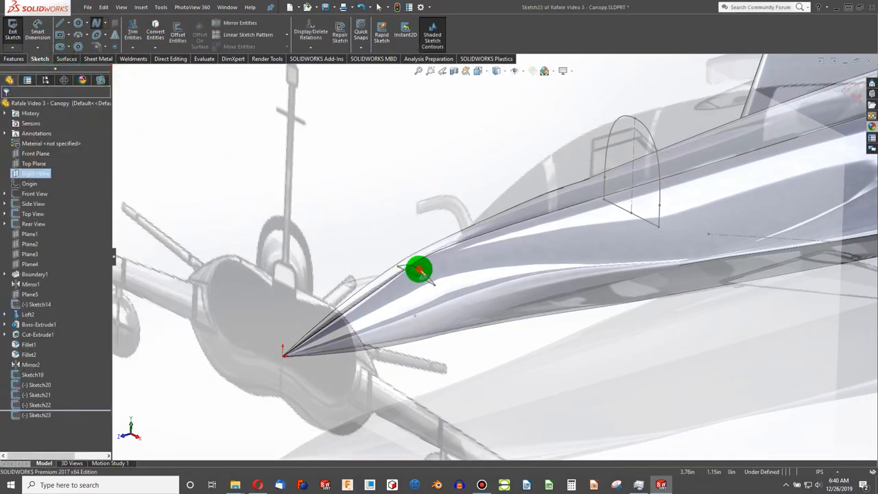
Sketch a spline from the canopy arch top down to the fuselage edge.
left_click(419, 269)
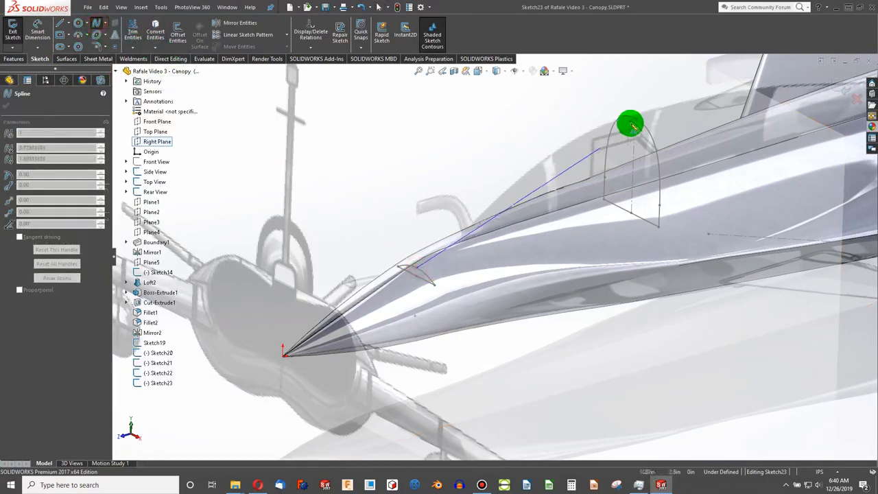
left_click(543, 184)
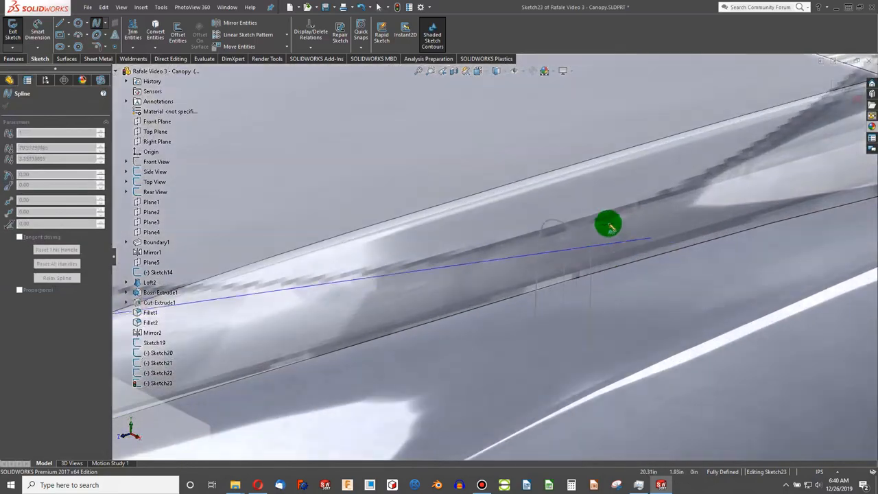
left_click_drag(608, 225, 569, 228)
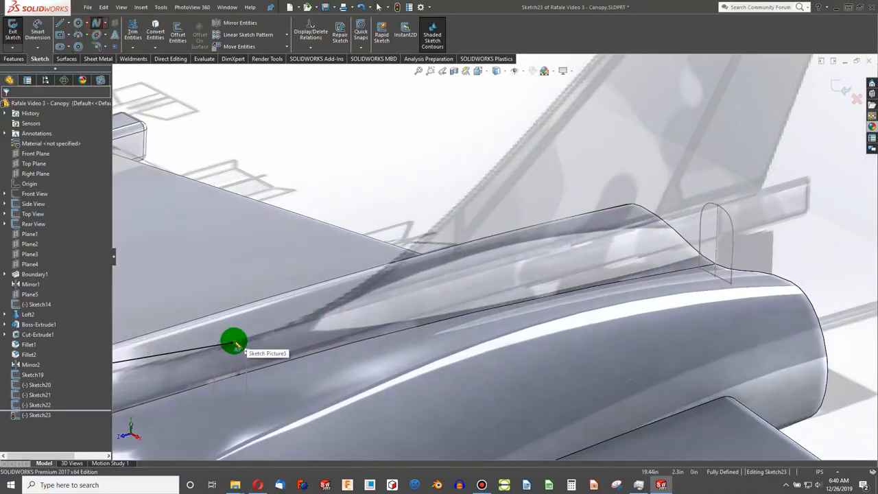
left_click(728, 214)
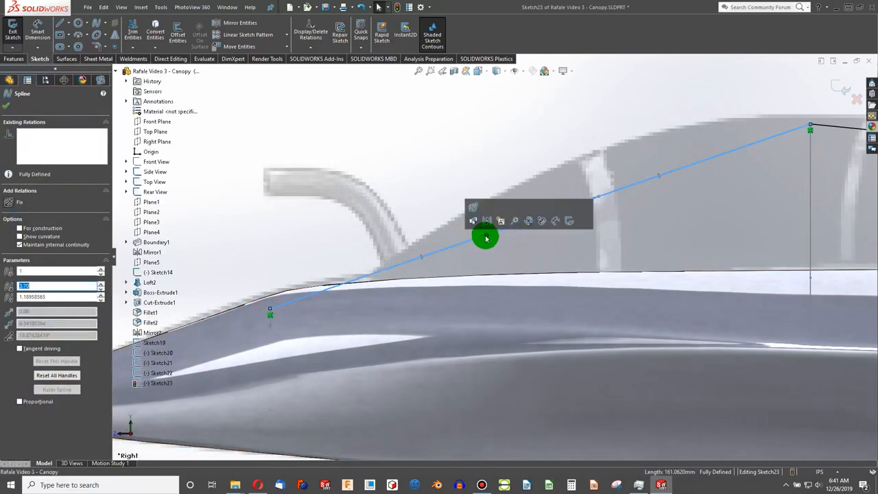
Shape the spline's end tangents into a smooth arc meeting the fuselage tangentially.
left_click_drag(486, 239, 588, 154)
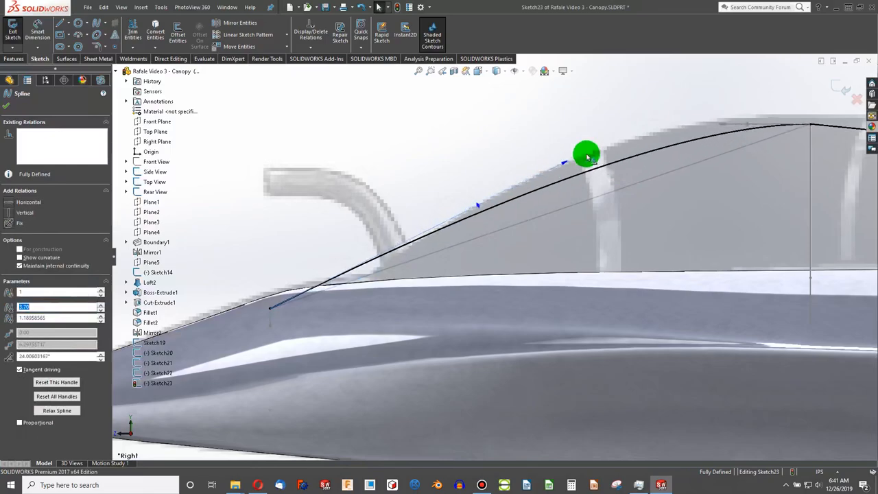
left_click_drag(588, 154, 527, 150)
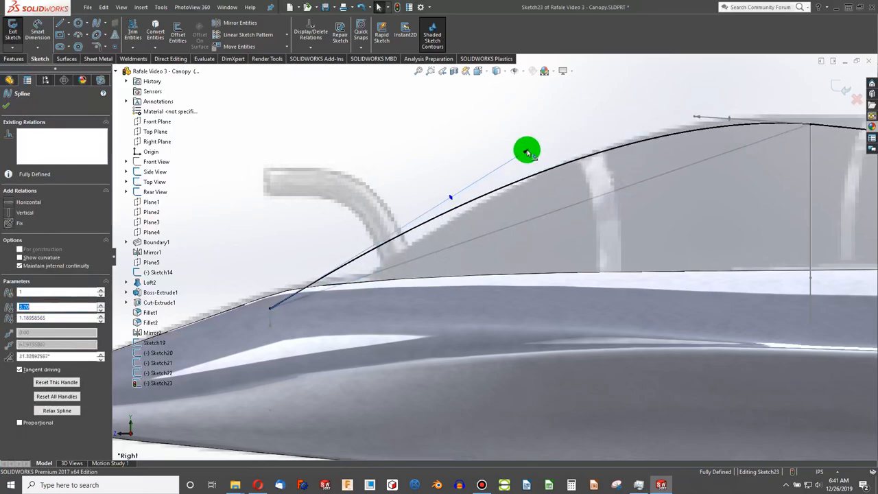
left_click_drag(527, 149, 527, 148)
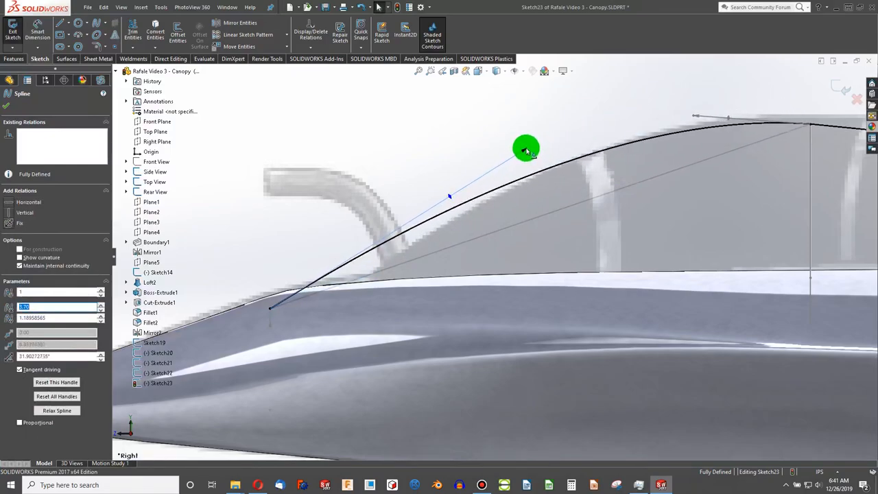
left_click_drag(527, 148, 477, 176)
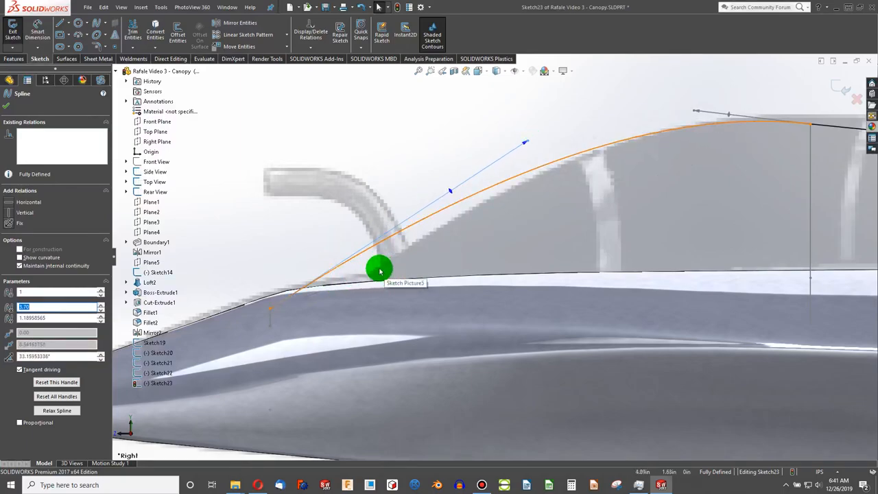
left_click_drag(379, 267, 368, 280)
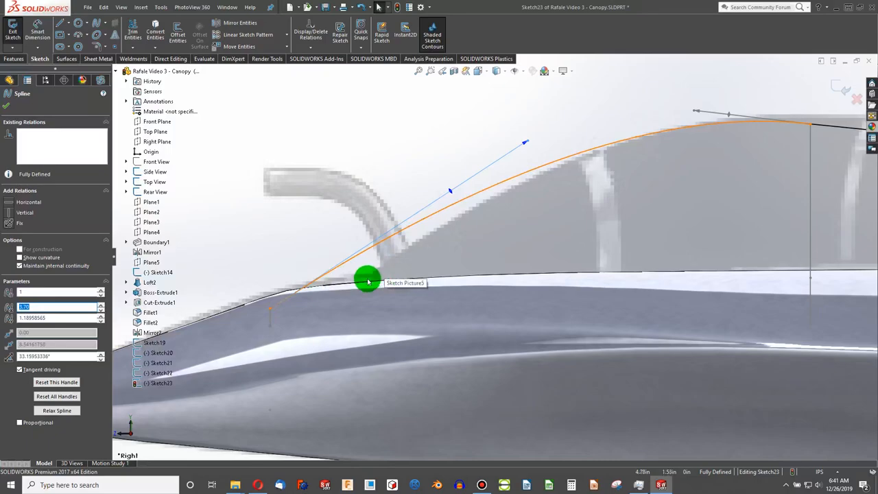
left_click_drag(368, 281, 289, 291)
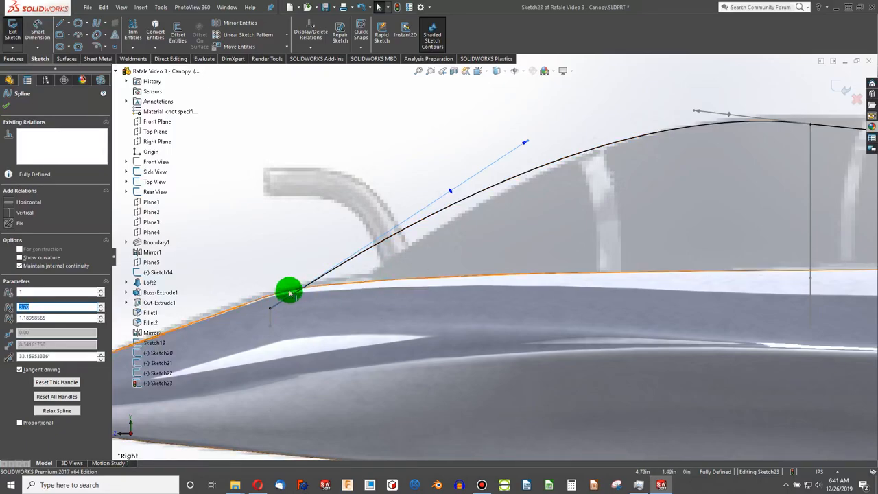
left_click_drag(288, 291, 349, 294)
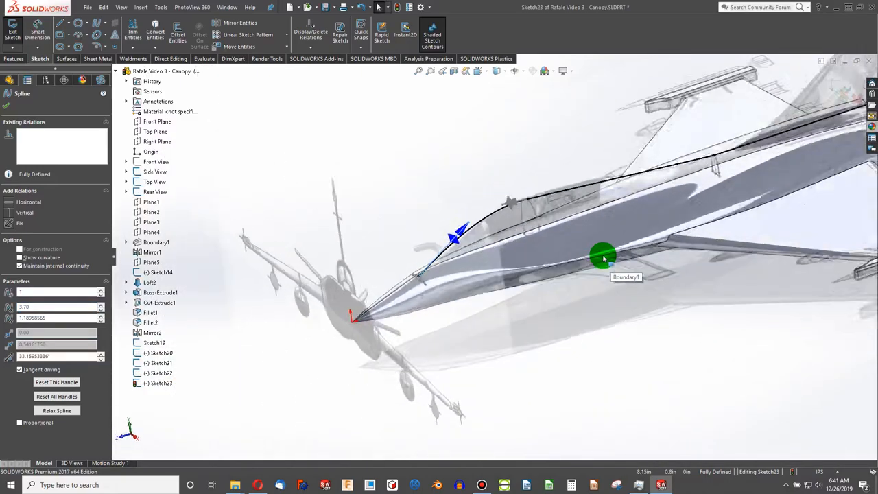
Extend the spline's rear end back along the spine to the tail edge and close the sketch.
left_click_drag(604, 258, 597, 258)
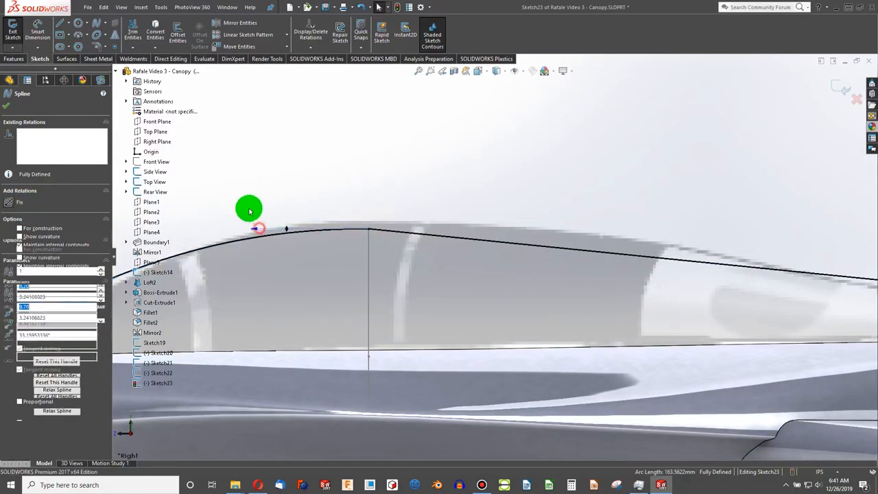
left_click_drag(250, 209, 269, 233)
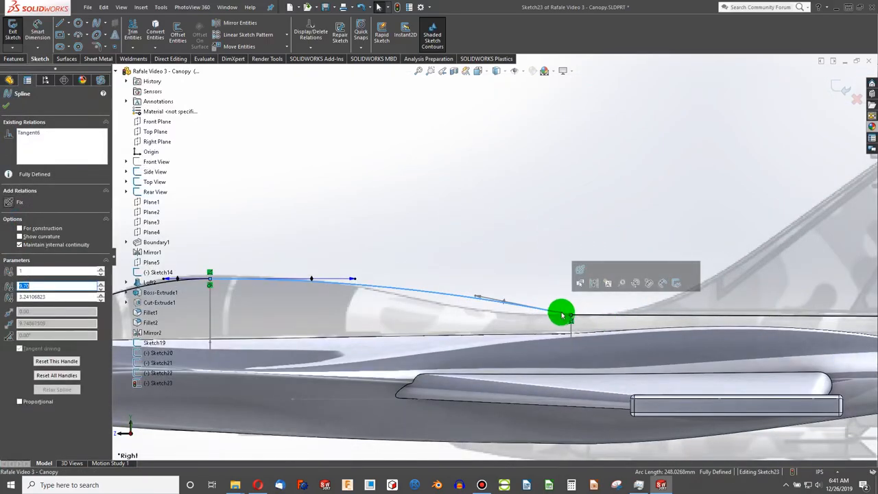
left_click_drag(562, 314, 469, 326)
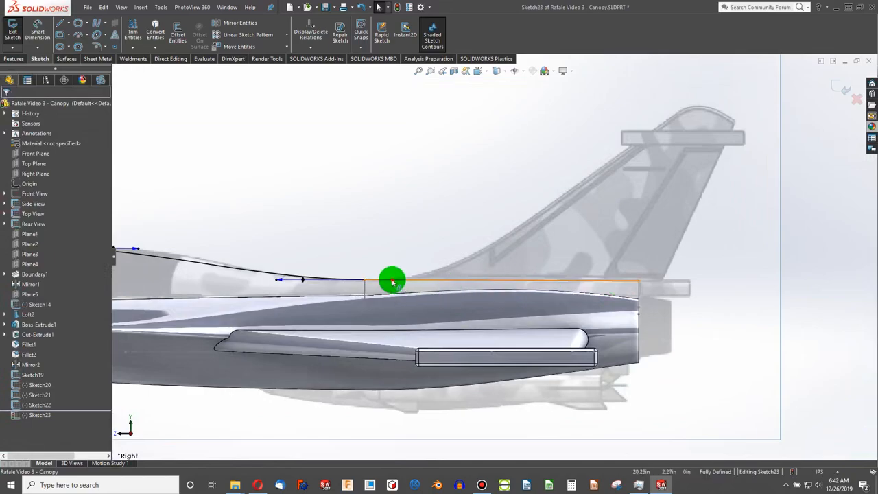
left_click(392, 280)
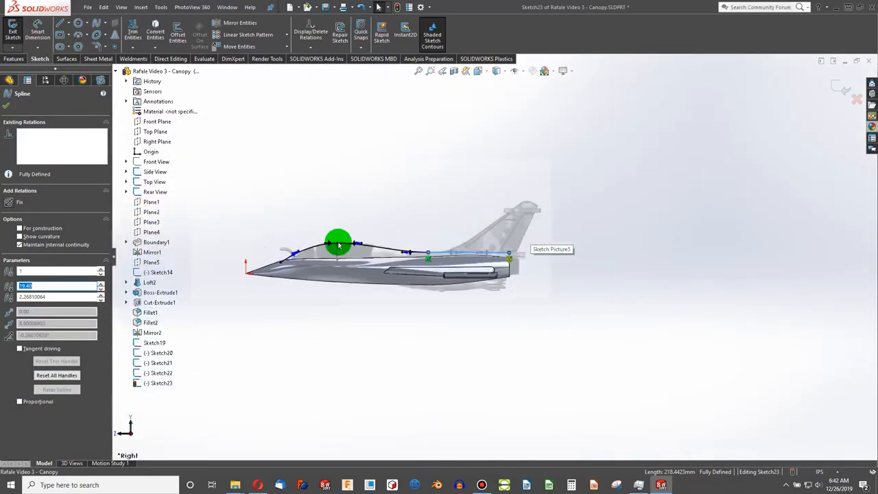
left_click_drag(336, 244, 357, 140)
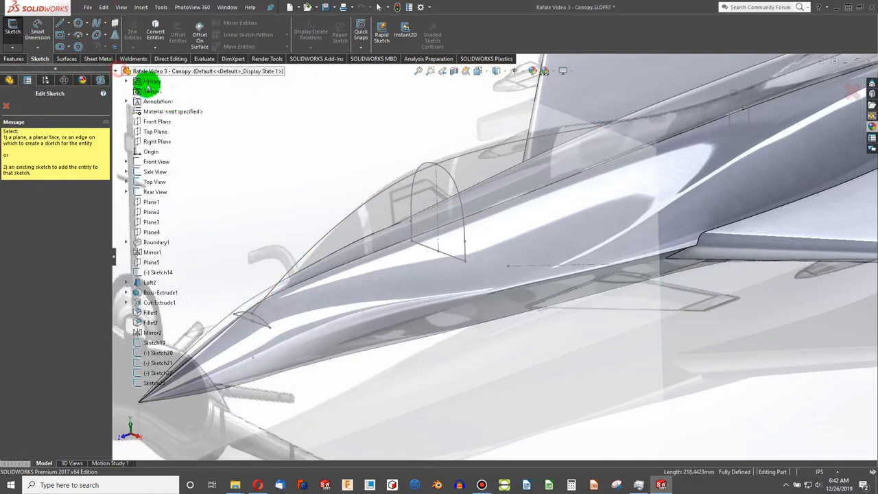
Start Sketch24 and place a spline along the fuselage side.
left_click(253, 324)
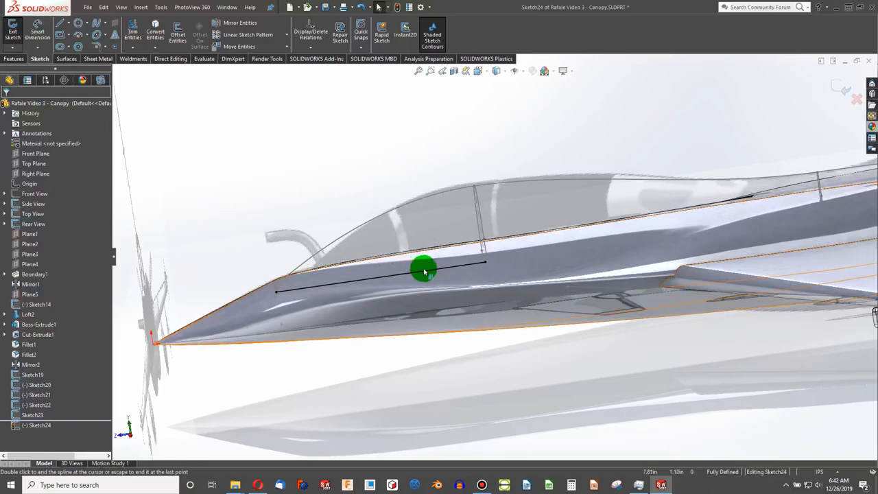
left_click(423, 272)
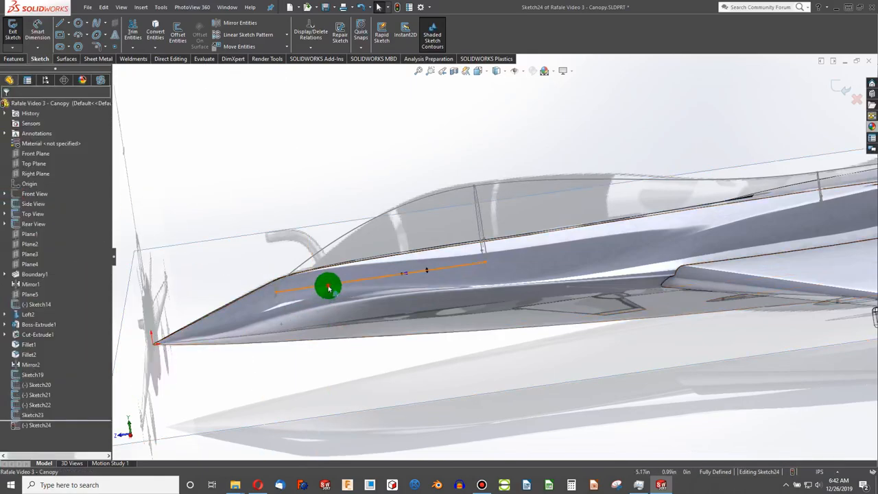
left_click(328, 287)
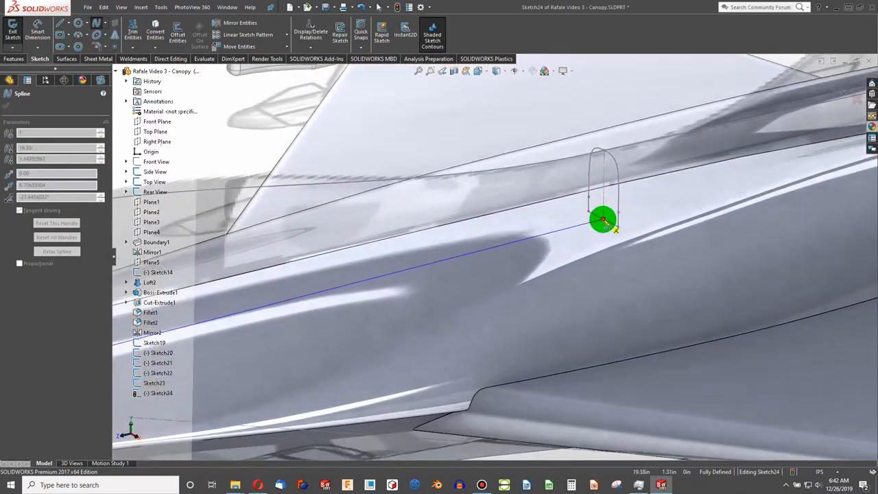
Pull the spline end to the canopy arch base and curve it along the fuselage toward the nose.
left_click_drag(602, 218, 436, 271)
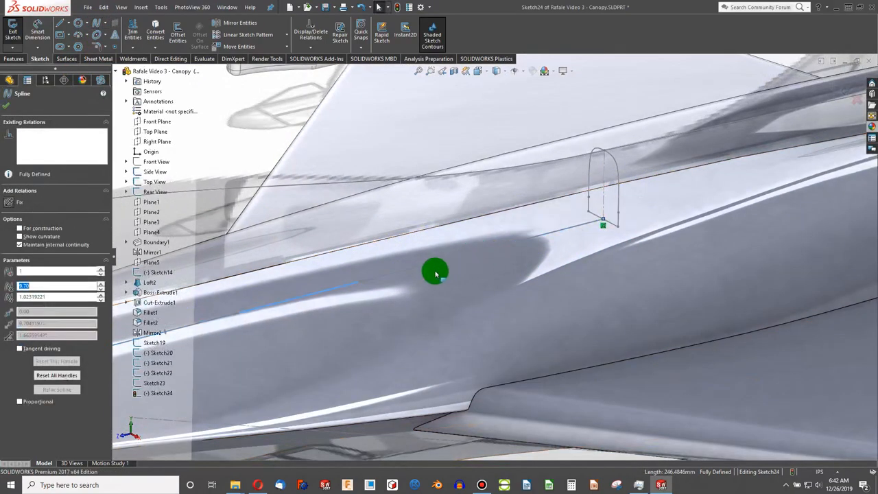
left_click_drag(436, 272, 364, 305)
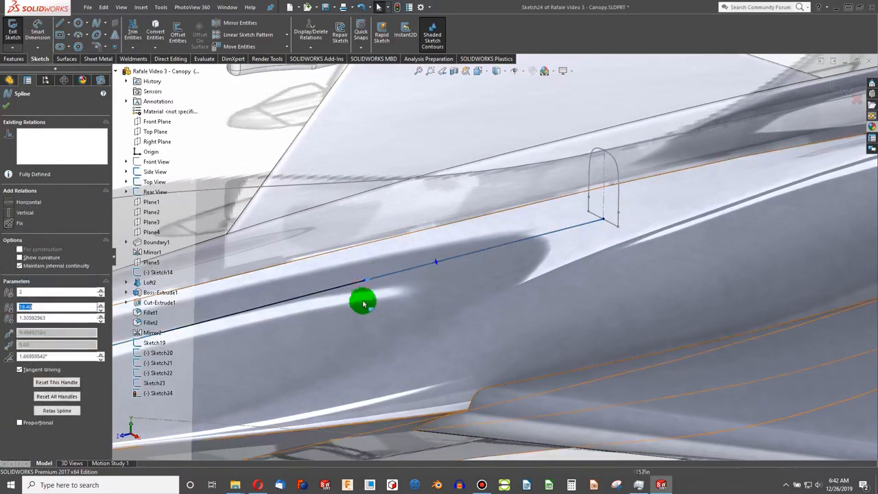
left_click_drag(364, 303, 248, 232)
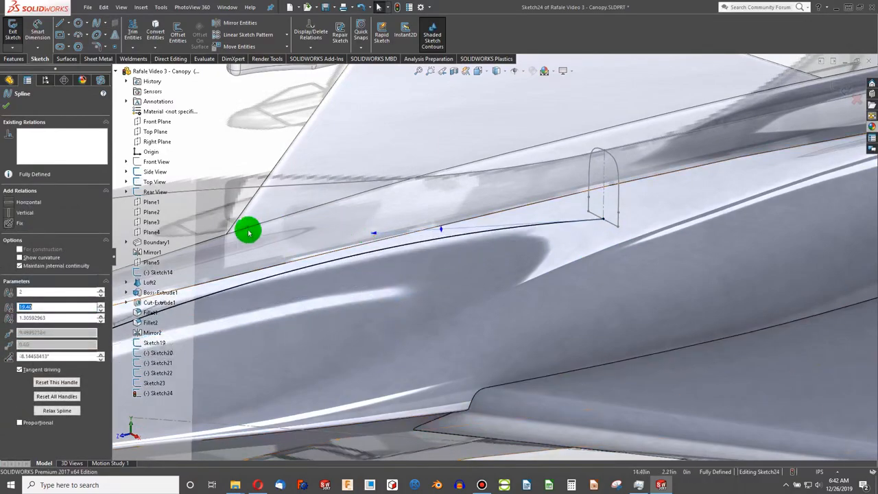
left_click_drag(249, 230, 615, 162)
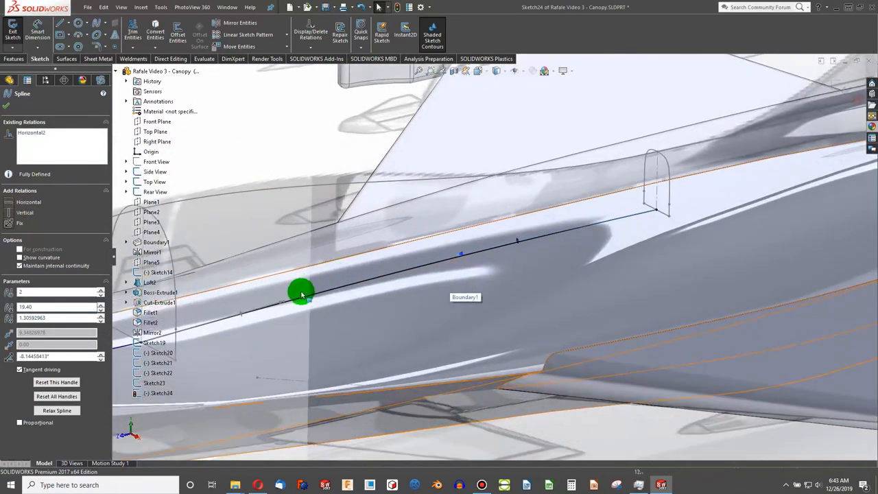
left_click_drag(302, 291, 283, 245)
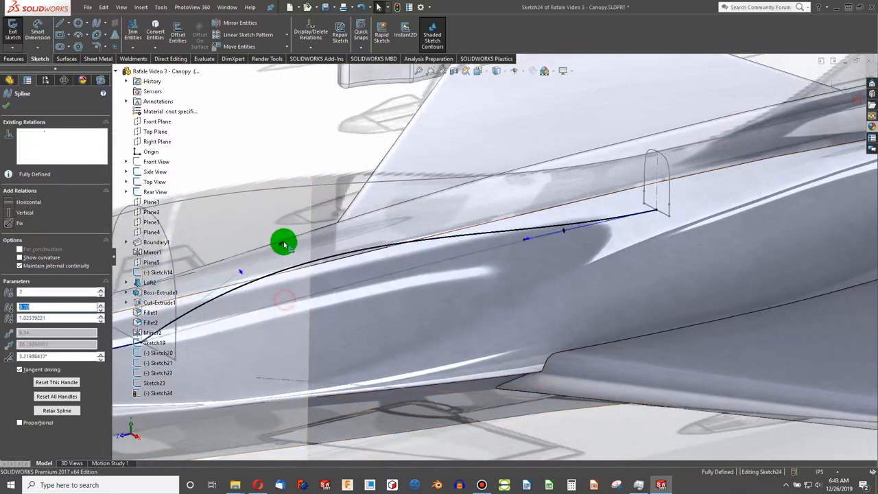
left_click_drag(283, 244, 371, 284)
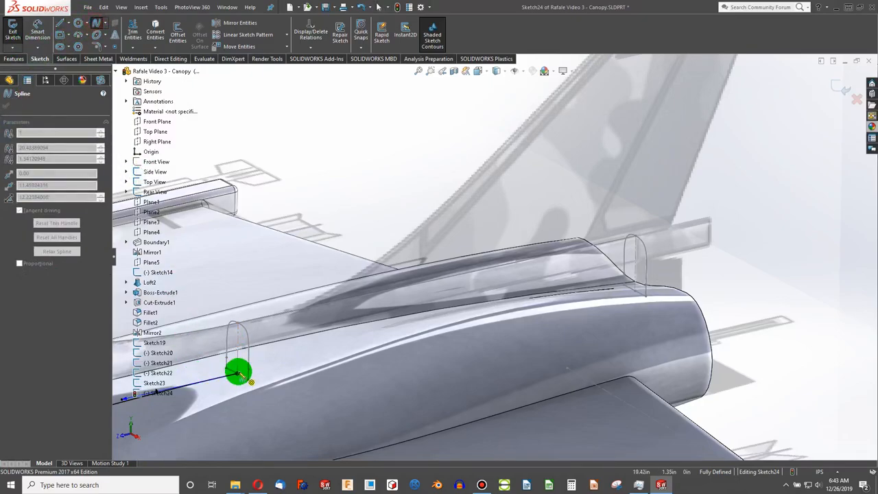
Reshape the guide spline and reposition its end to clear the over-defined relation, then close Sketch24.
left_click_drag(239, 373, 634, 294)
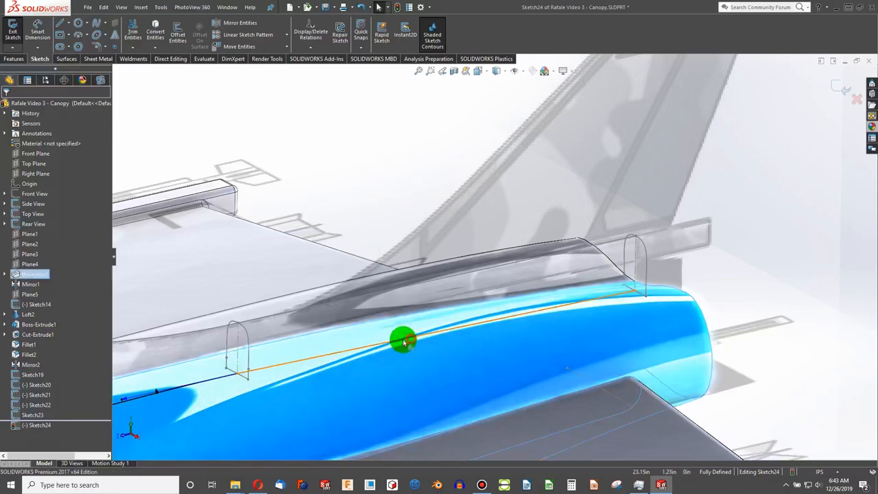
left_click(403, 341)
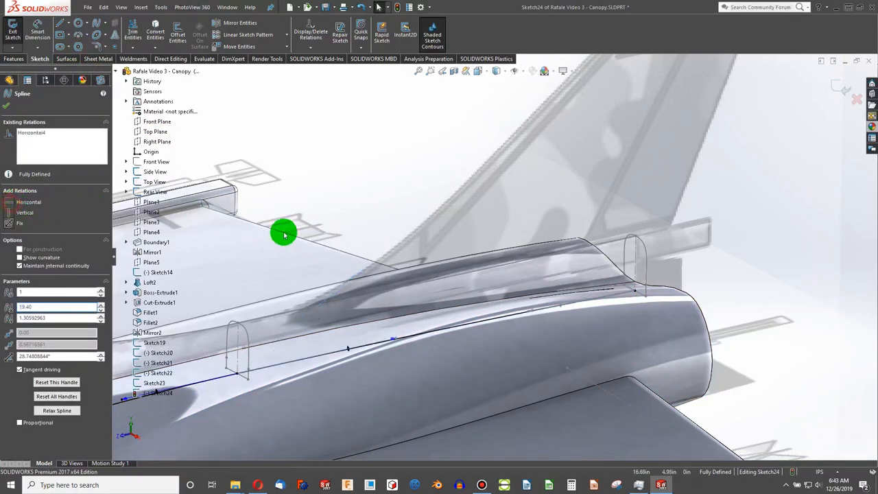
left_click_drag(283, 234, 465, 236)
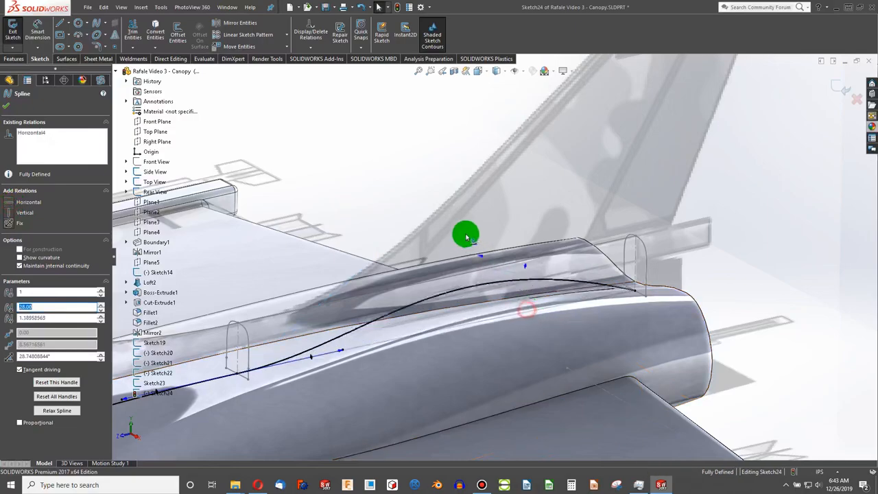
left_click_drag(465, 234, 510, 247)
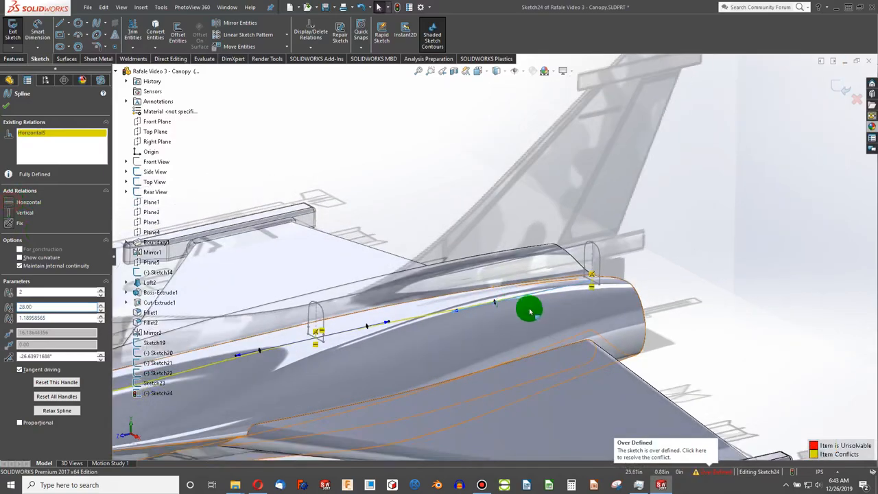
left_click_drag(528, 309, 618, 268)
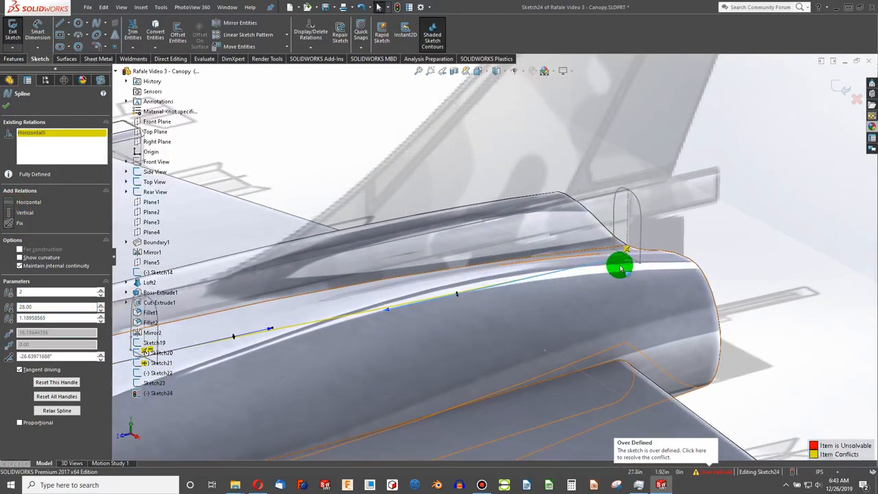
left_click_drag(621, 267, 491, 307)
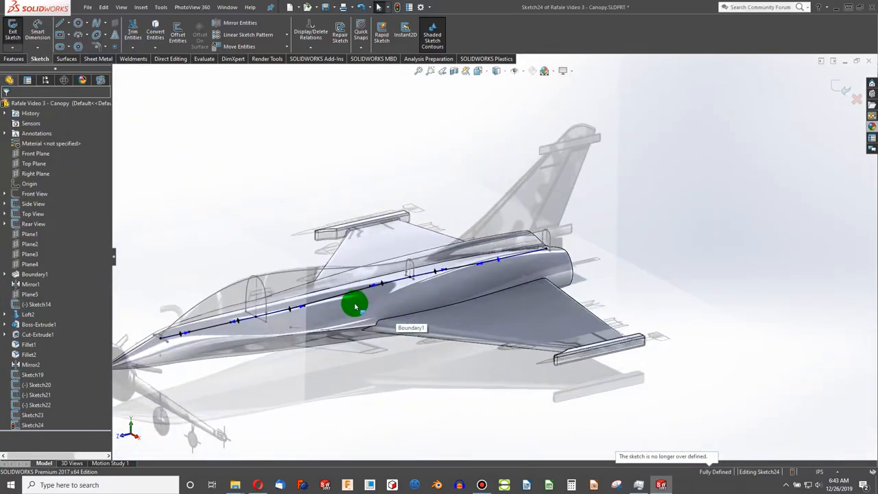
left_click_drag(355, 306, 536, 189)
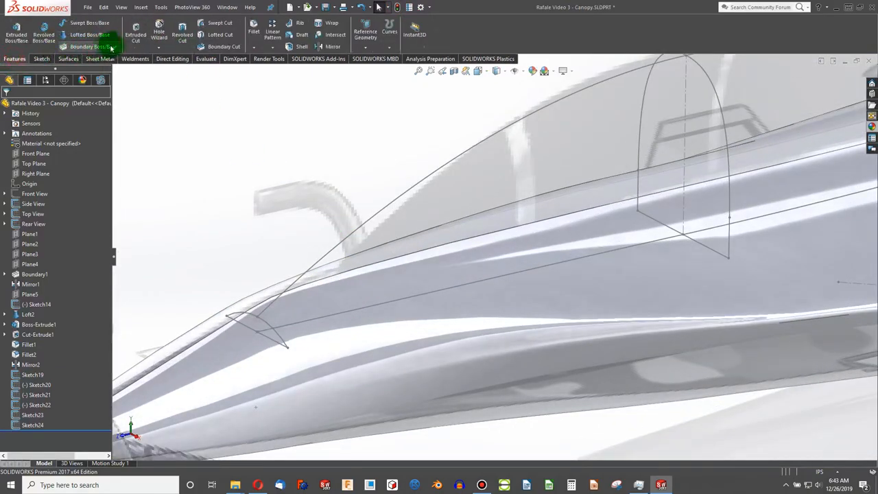
Create Boundary2 from the canopy profiles and guide spline, blending the canopy into the fuselage.
left_click(88, 47)
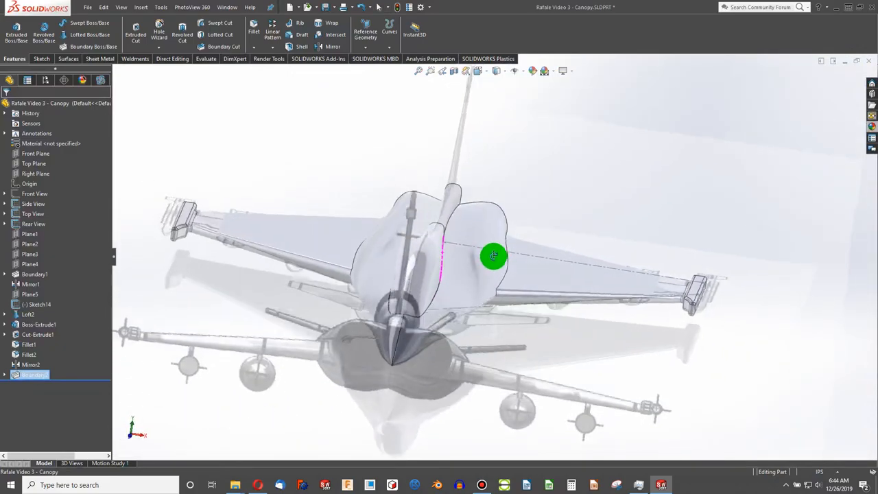
left_click_drag(494, 257, 489, 261)
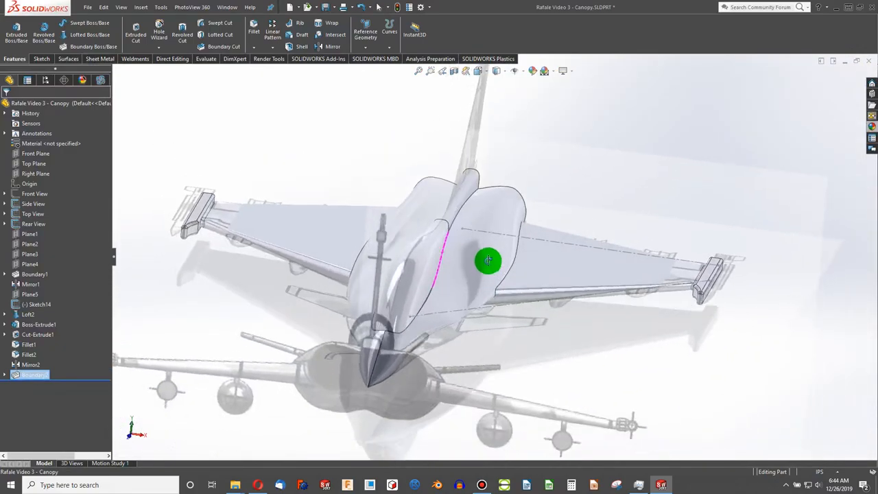
left_click_drag(488, 260, 515, 239)
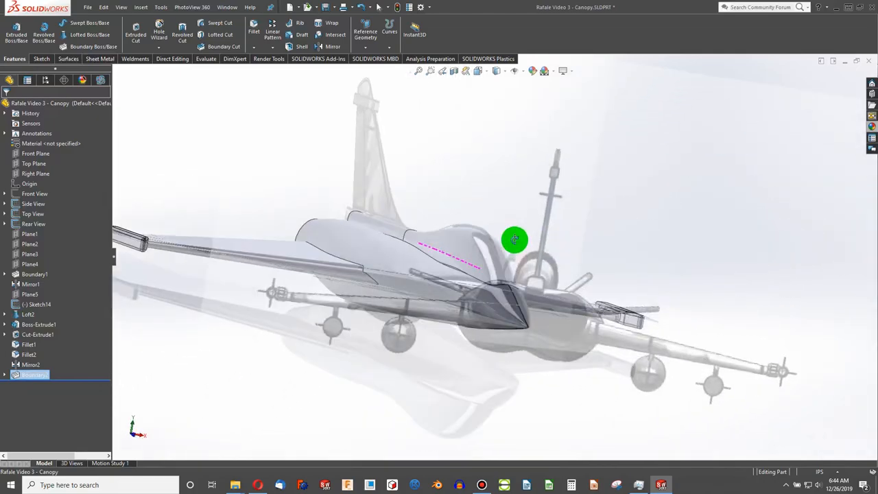
left_click_drag(514, 240, 332, 172)
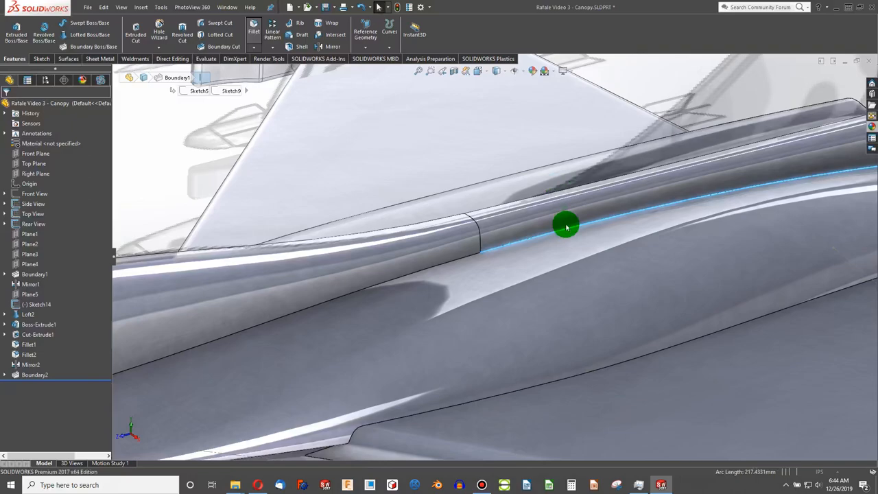
left_click(254, 30)
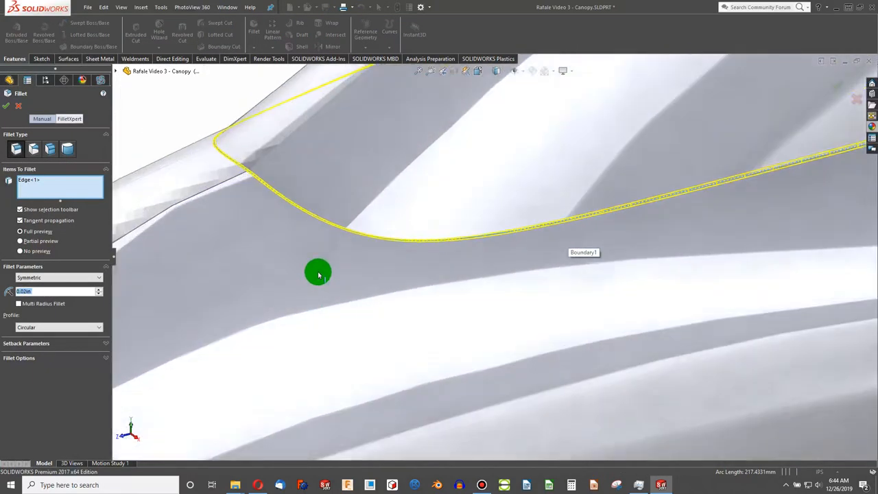
Fillet the canopy's base edge, previewing 0.12in then settling on a 0.2in radius.
left_click_drag(318, 271, 302, 308)
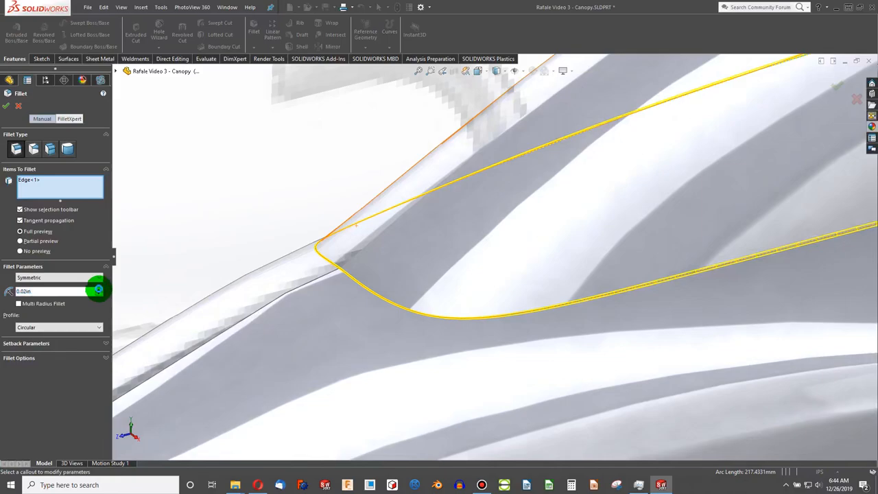
type("0.12in")
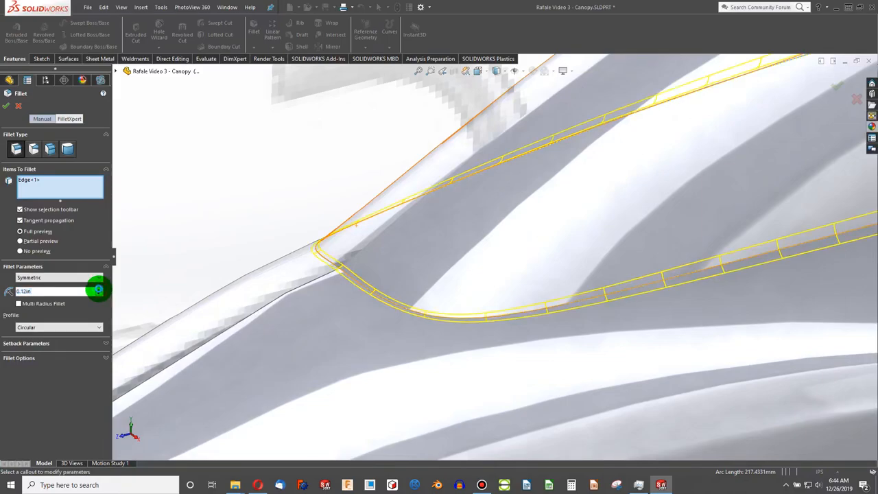
left_click_drag(83, 291, 98, 291)
type("2")
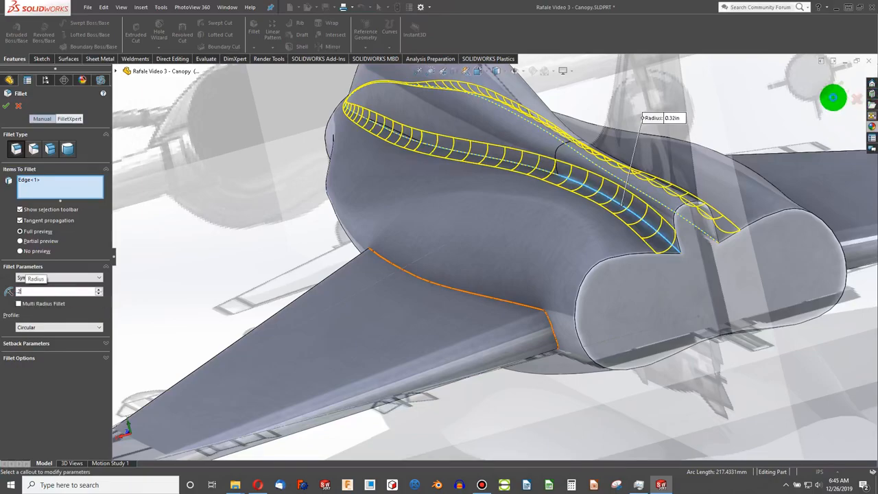
type("0.2in")
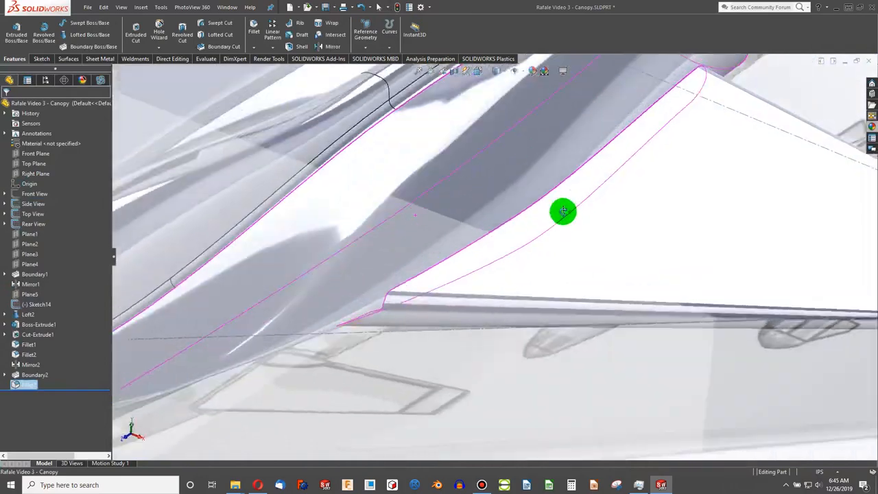
left_click_drag(563, 211, 410, 245)
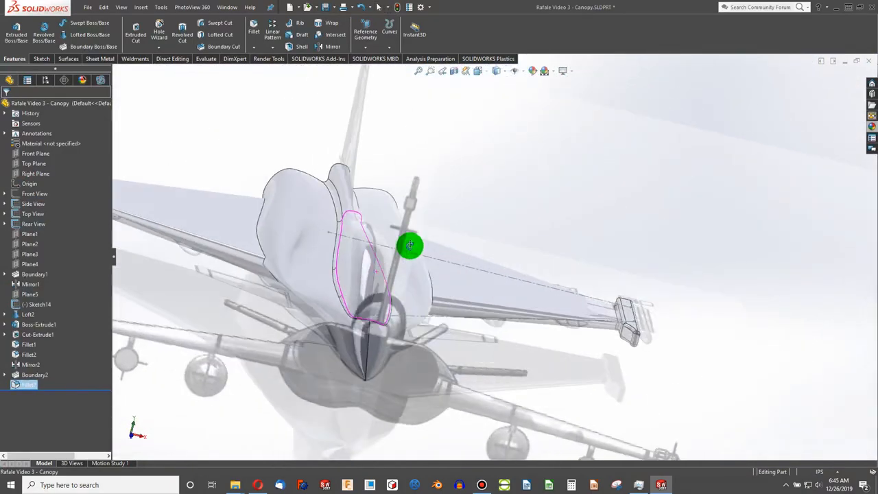
left_click_drag(410, 244, 384, 368)
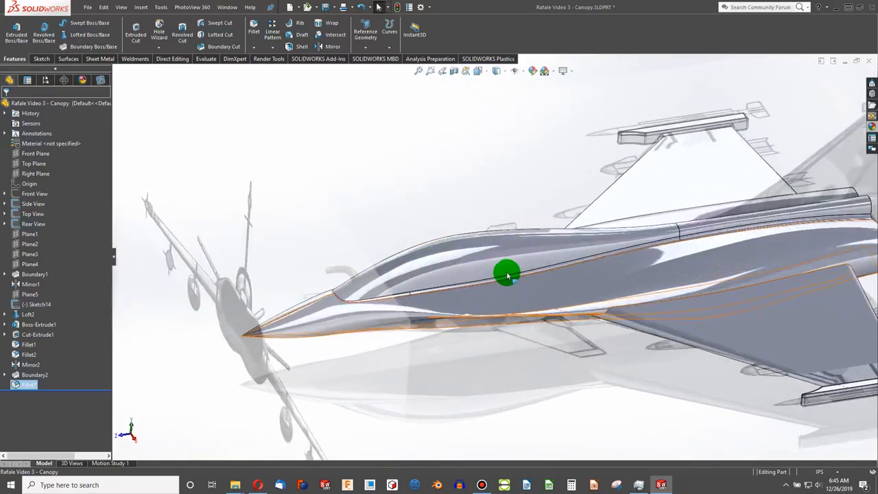
left_click_drag(508, 274, 538, 281)
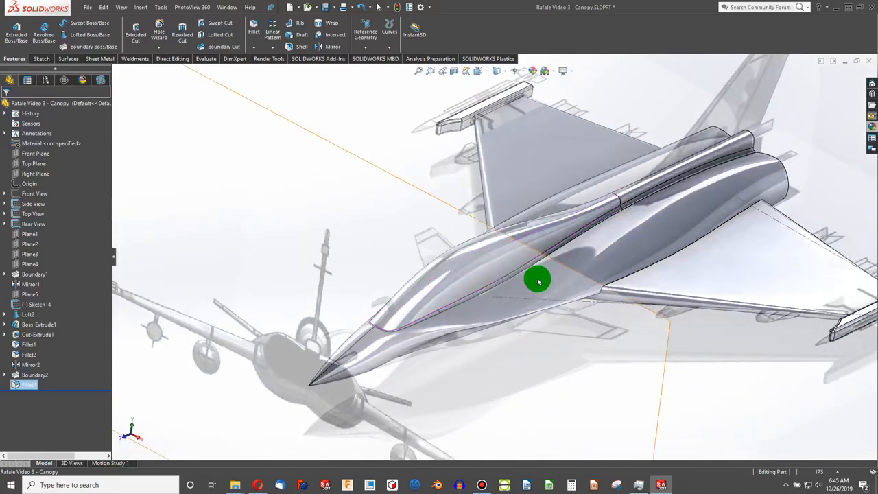
left_click_drag(538, 282, 556, 209)
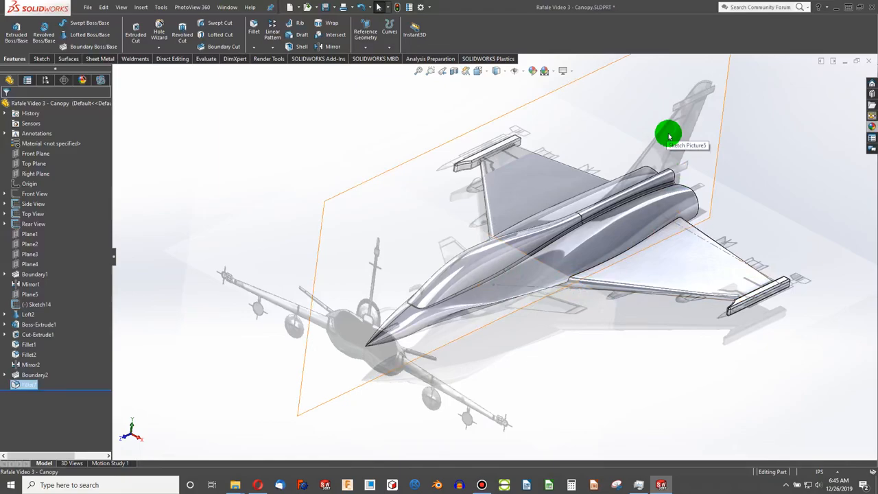
mouse_move(569, 186)
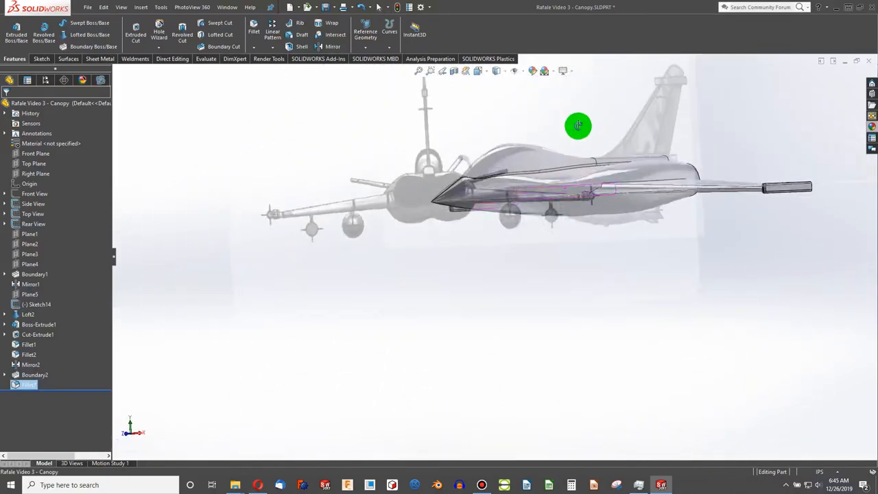
left_click_drag(580, 126, 746, 142)
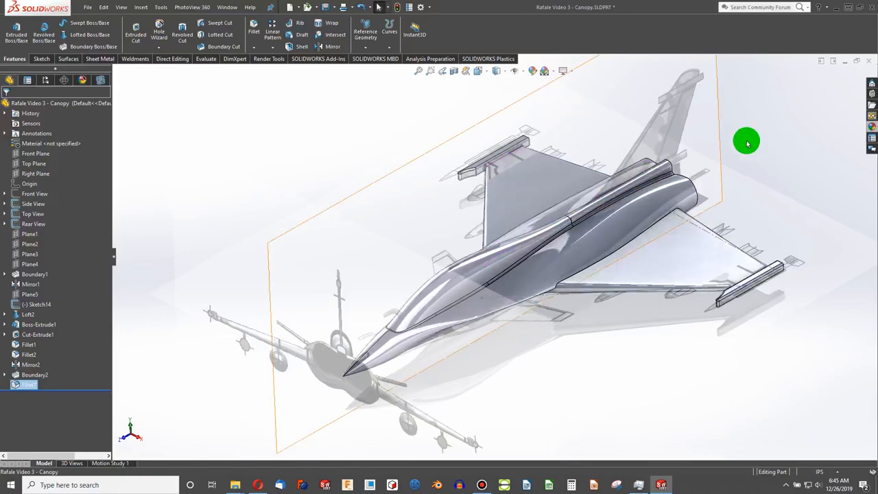